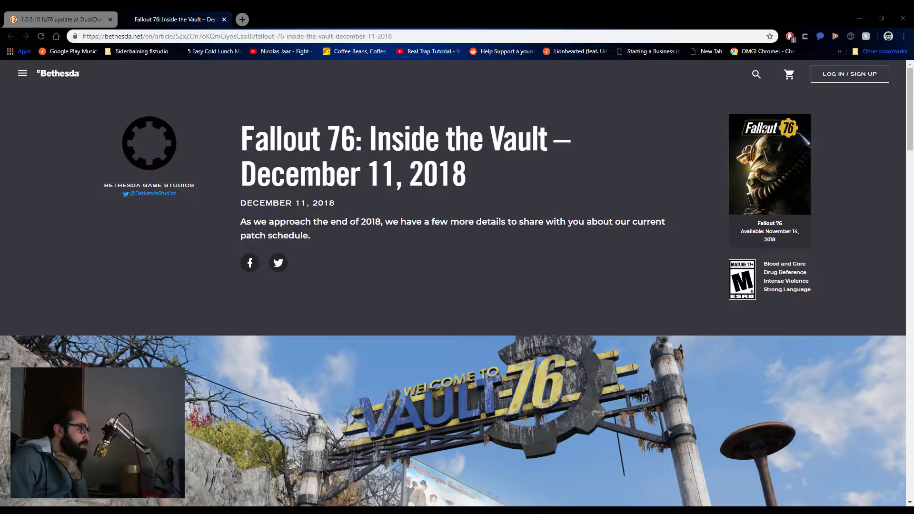
Step: Scroll the Inside the Vault article past the banner image down to the Upcoming Patches heading
scroll("down", 3)
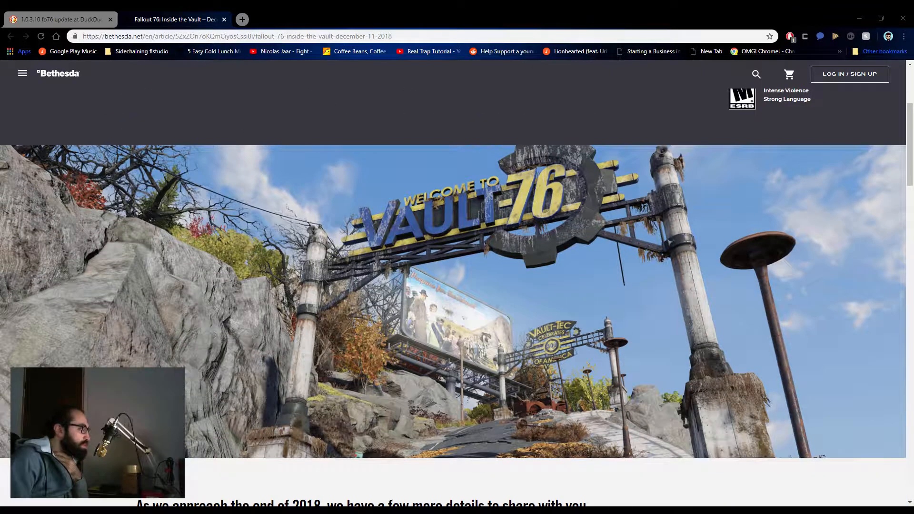
scroll("down", 3)
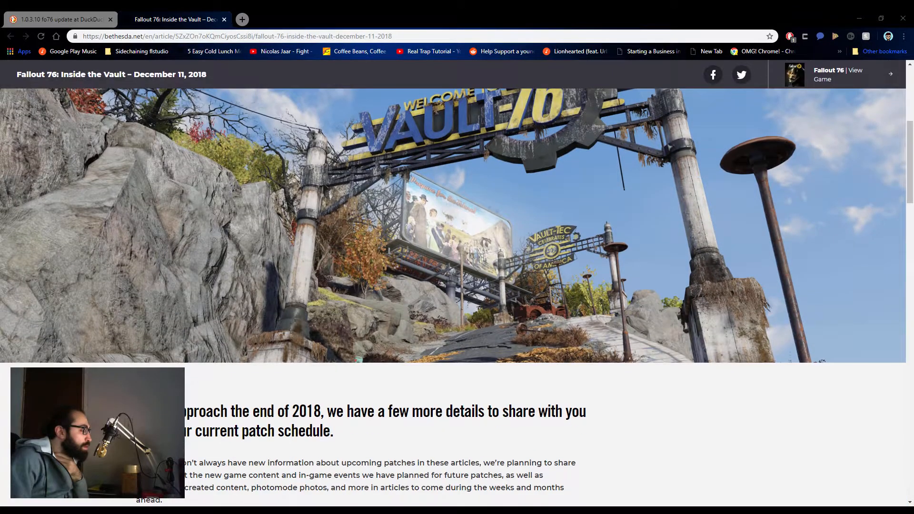
scroll("down", 3)
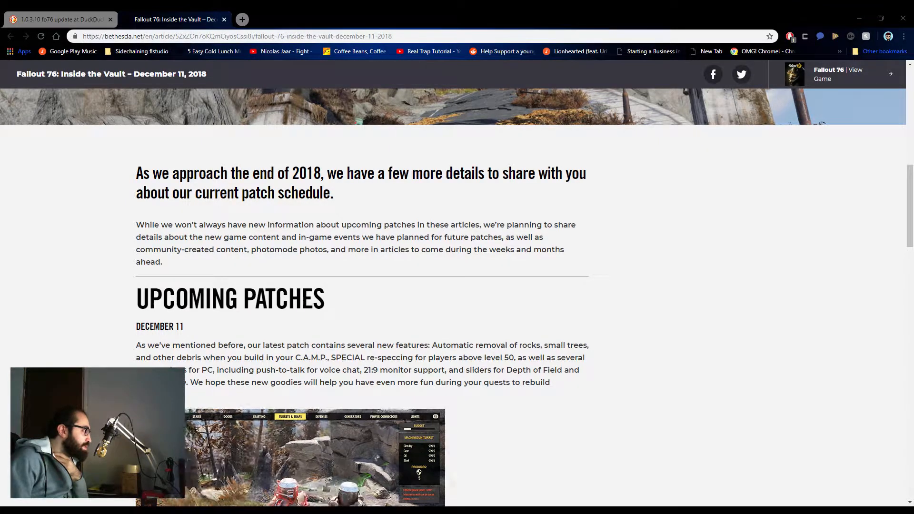
scroll("down", 3)
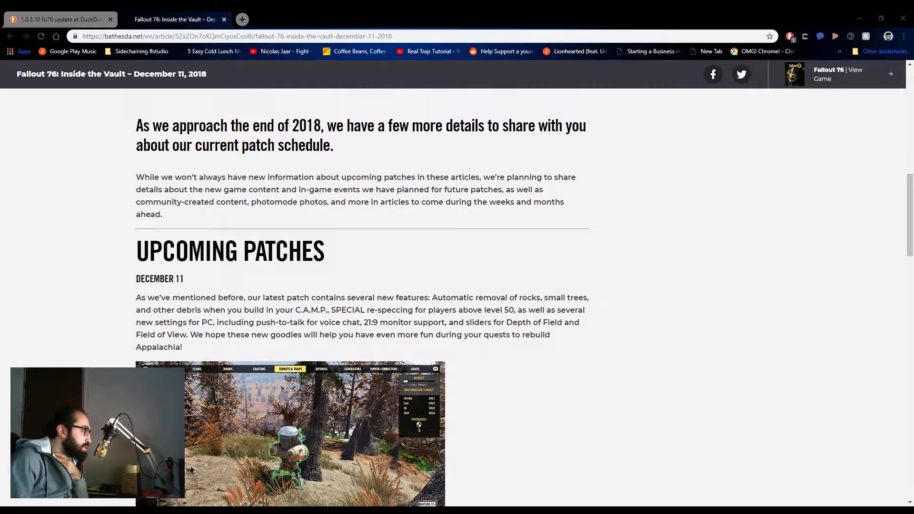
scroll("down", 3)
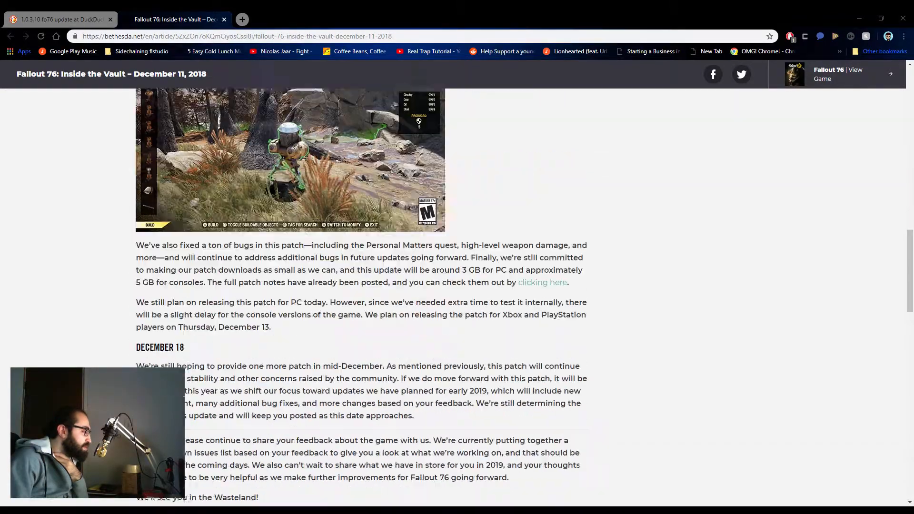
scroll("down", 3)
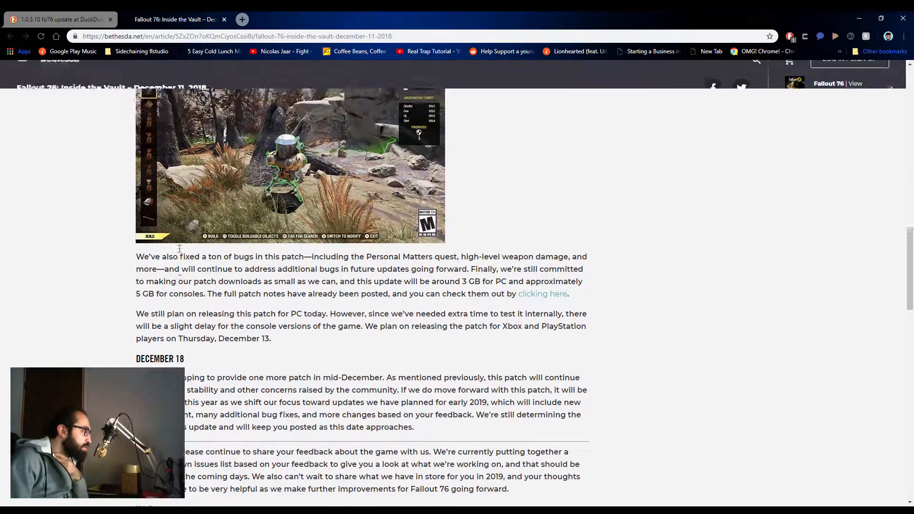
scroll("up", 3)
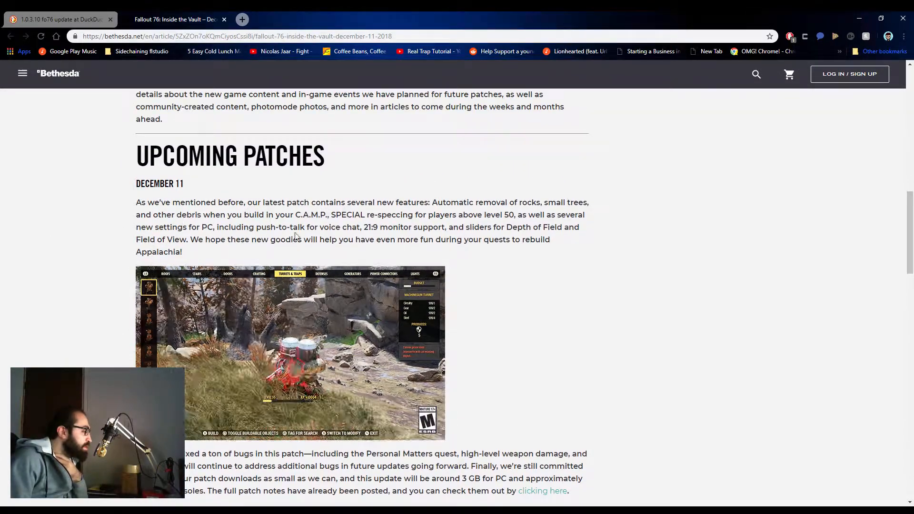
scroll("down", 3)
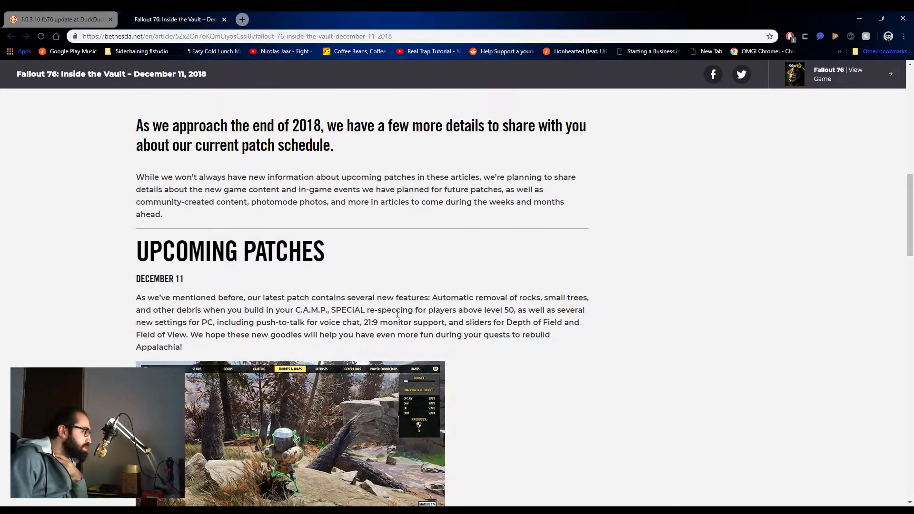
mouse_move(478, 310)
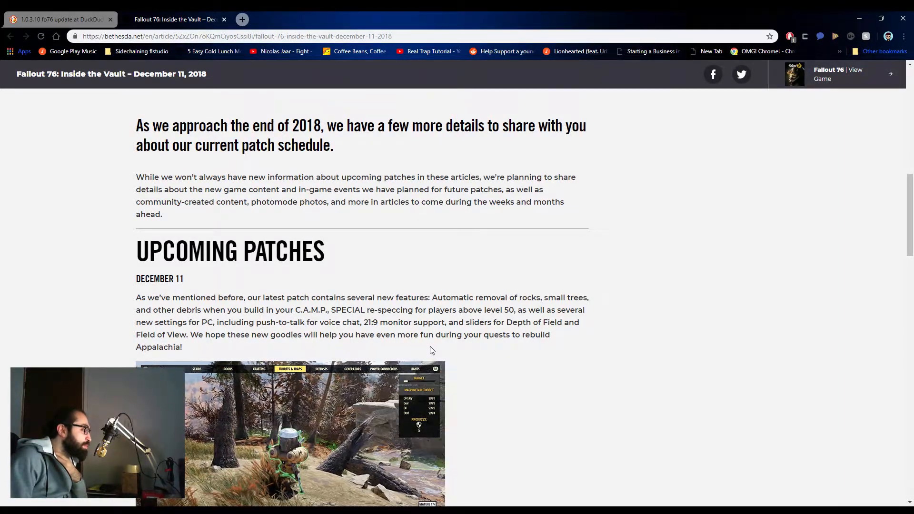
mouse_move(500, 344)
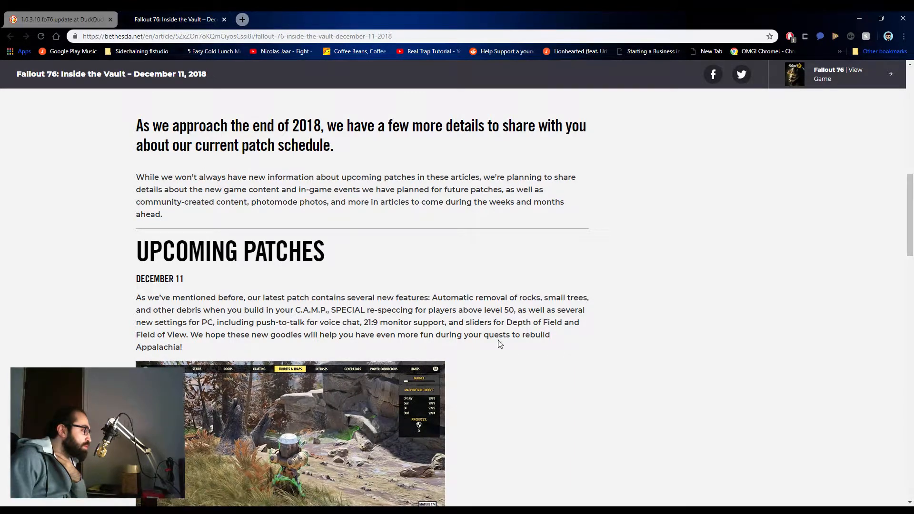
Step: Scroll to the December 11 patch details paragraph ending with the 'clicking here' link
scroll("down", 3)
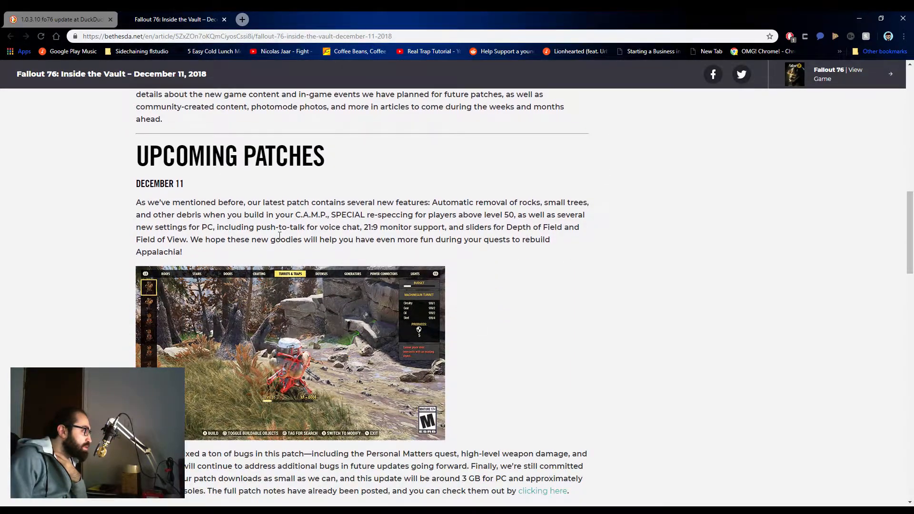
scroll("down", 3)
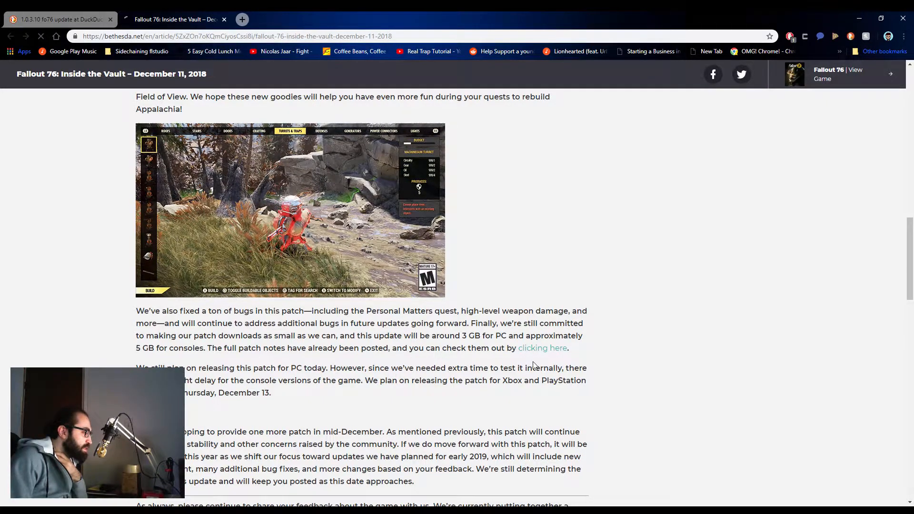
Step: Follow the 'clicking here' link to the December 11 patch notes and scroll past PC version 1.0.3.10 to Highlights
left_click(542, 349)
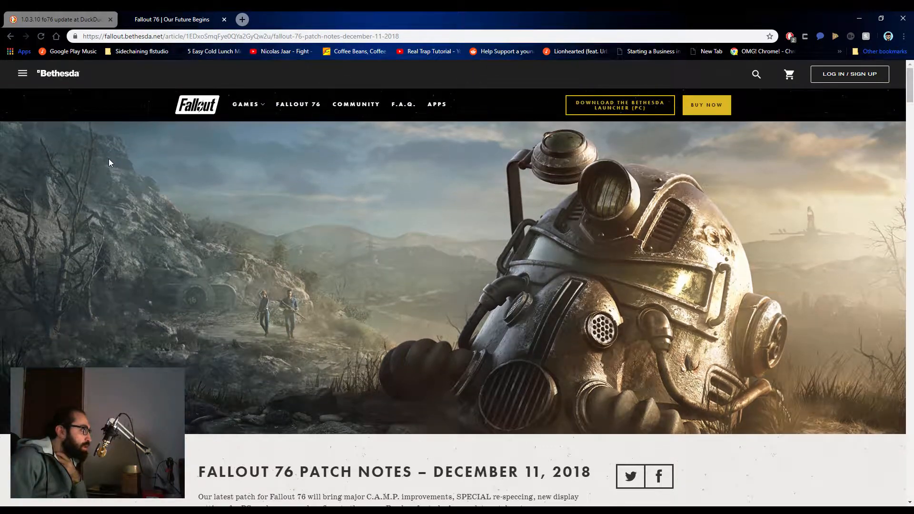
scroll("down", 3)
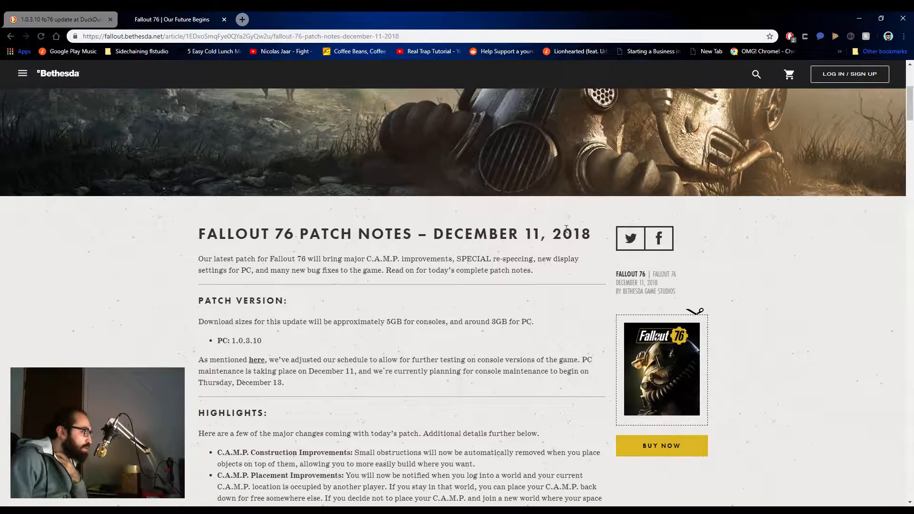
mouse_move(420, 206)
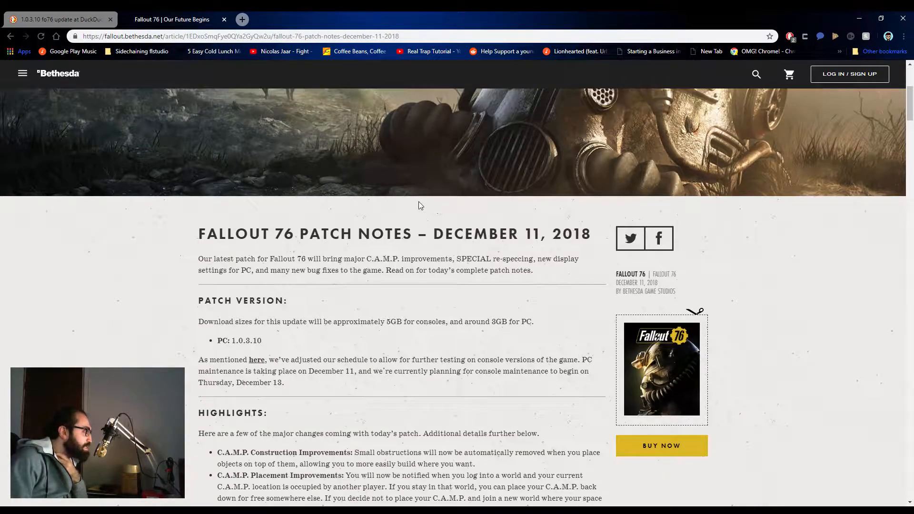
scroll("down", 3)
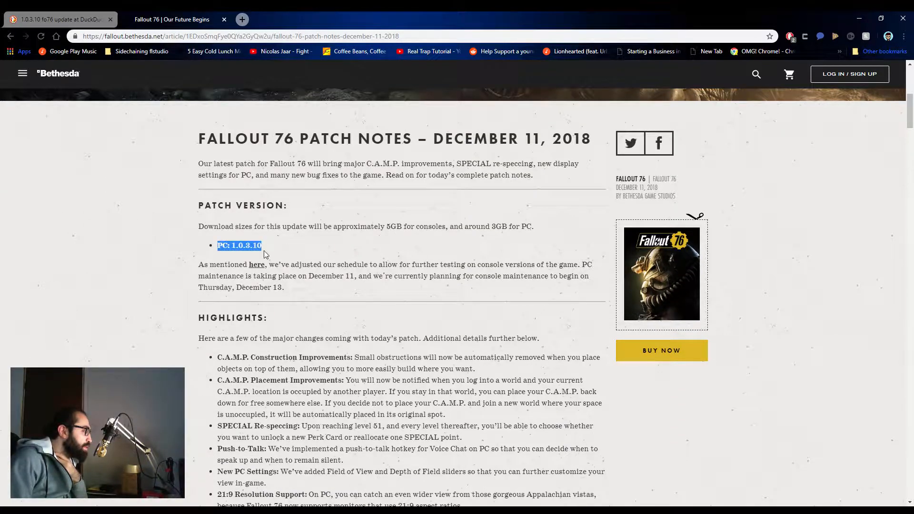
mouse_move(259, 231)
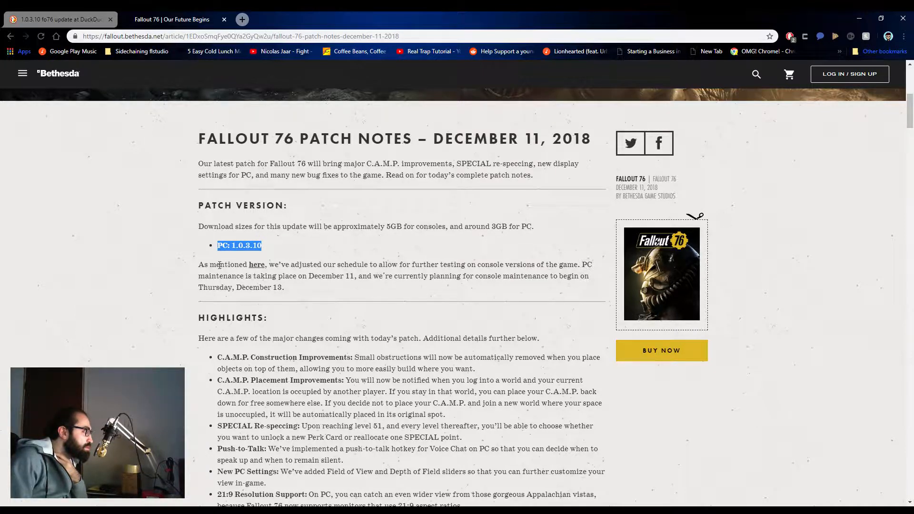
left_click(202, 261)
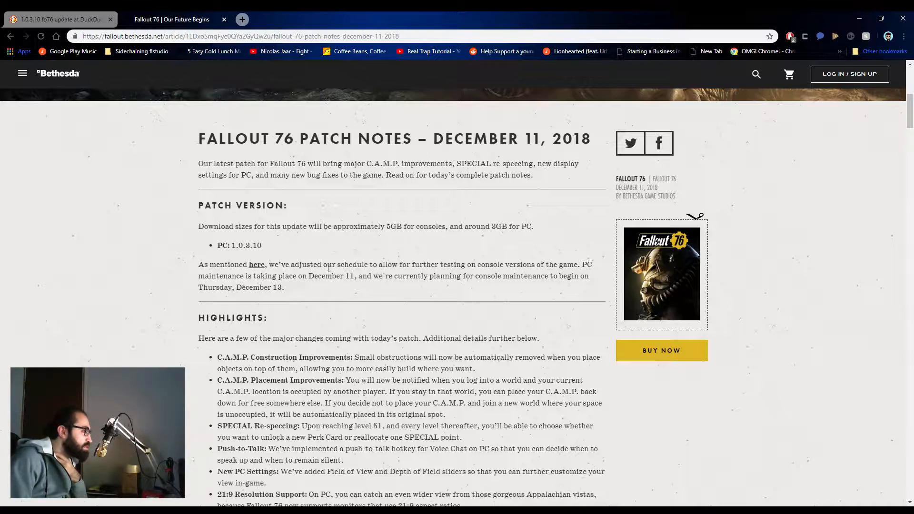
scroll("down", 3)
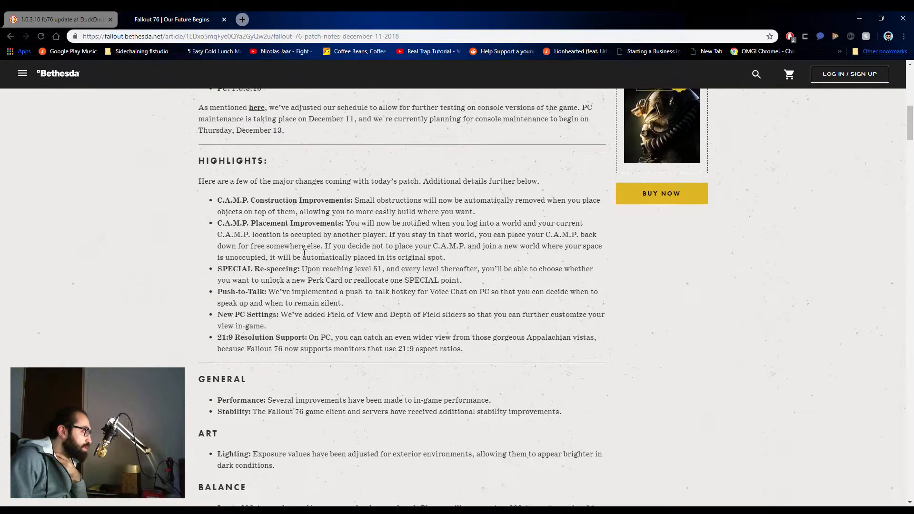
Step: Scroll past Highlights to the General, Art and Balance sections of the patch notes
scroll("down", 3)
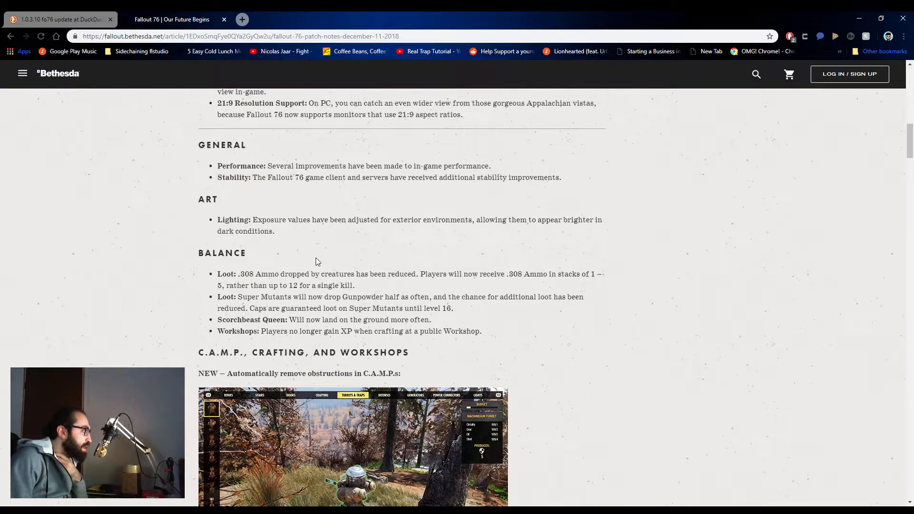
scroll("up", 3)
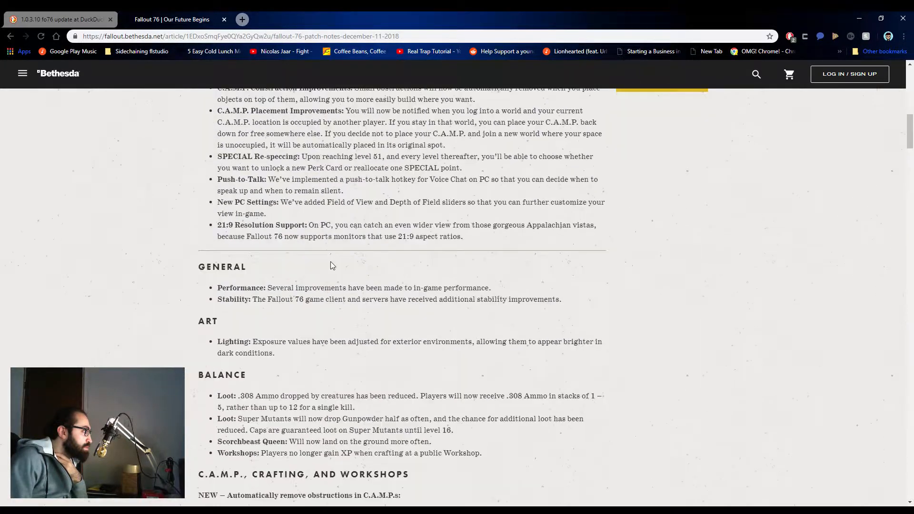
scroll("down", 3)
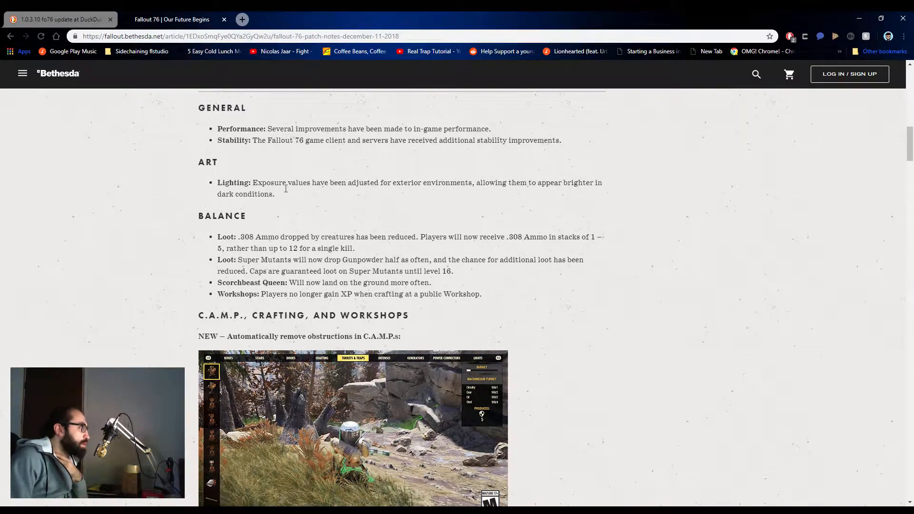
mouse_move(371, 206)
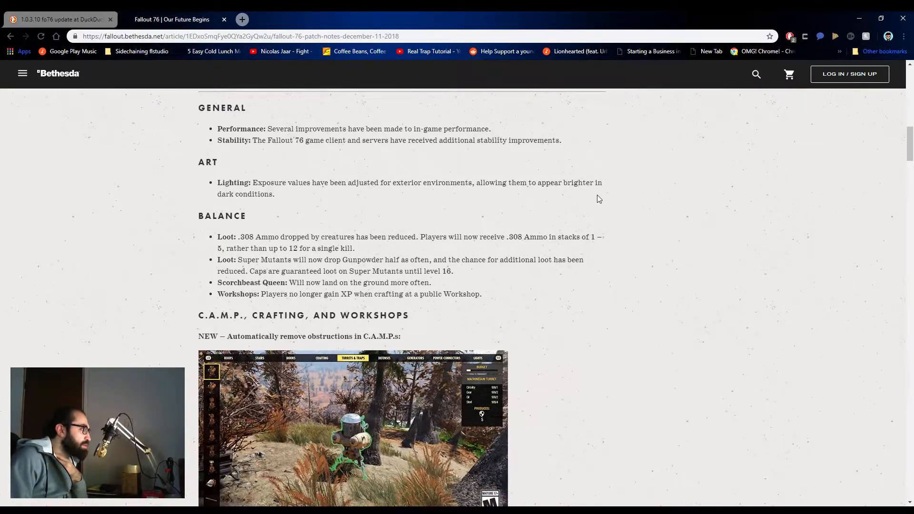
Step: Scroll to the C.A.M.P., Crafting, and Workshops heading and drag-highlight its first notes while reading
scroll("down", 3)
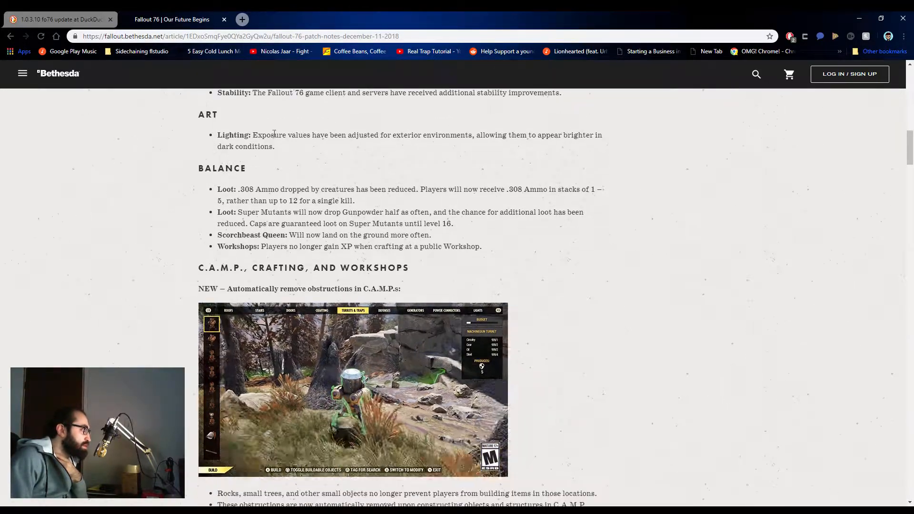
scroll("down", 3)
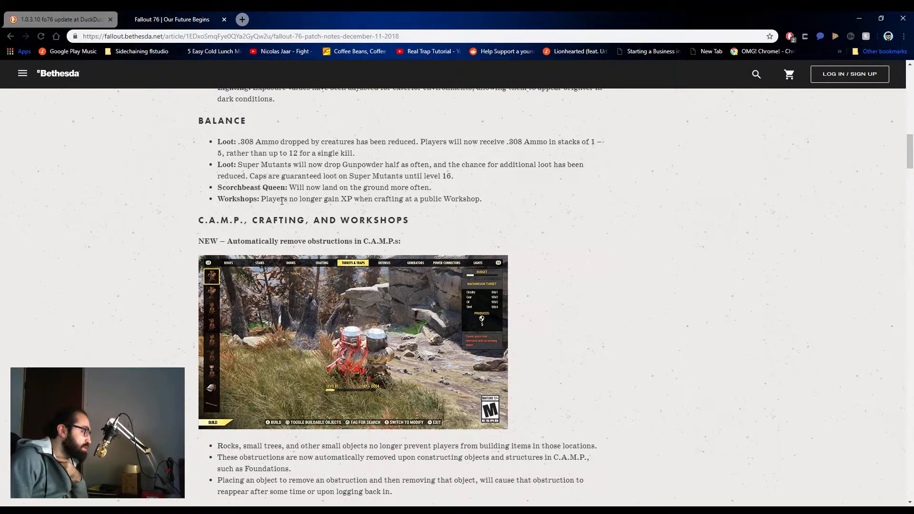
left_click_drag(240, 142, 355, 152)
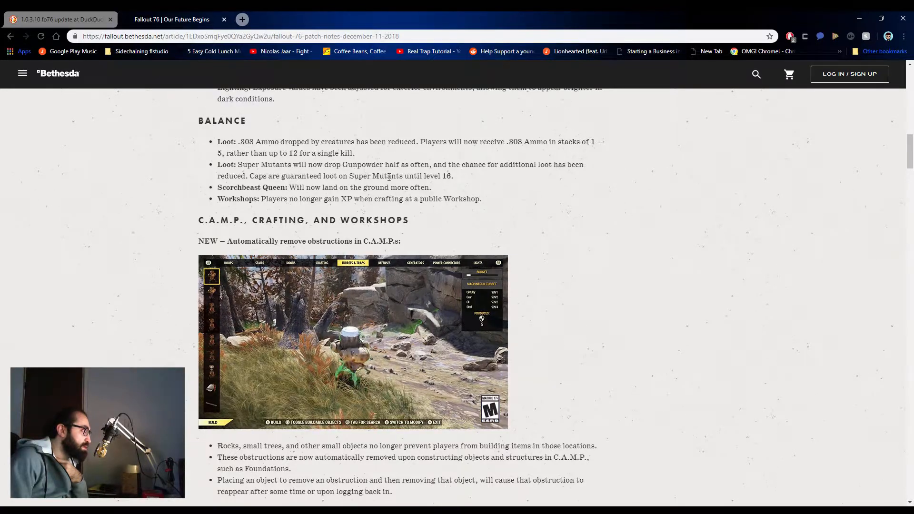
left_click_drag(238, 165, 442, 165)
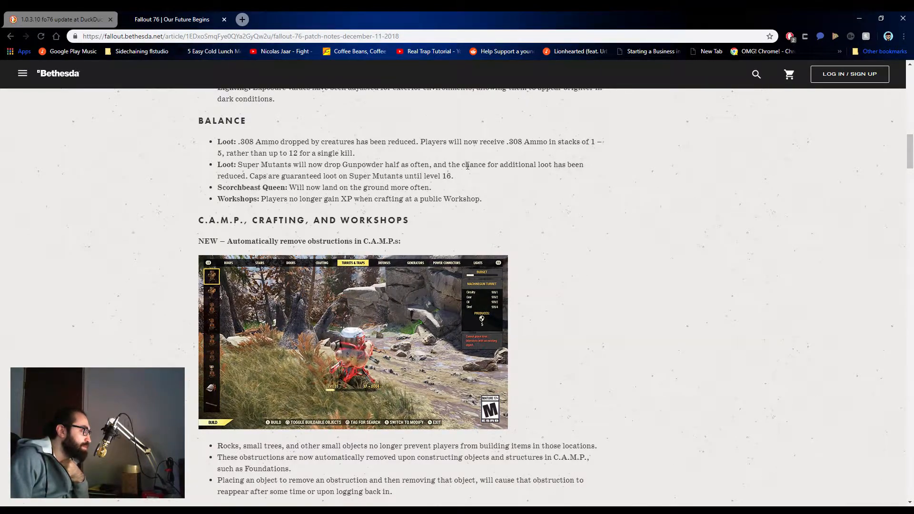
left_click_drag(464, 165, 259, 176)
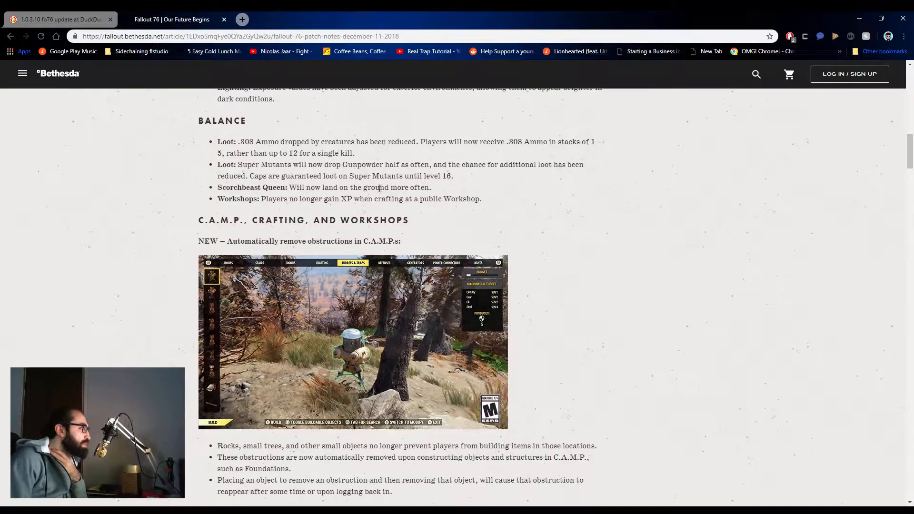
left_click_drag(302, 188, 428, 187)
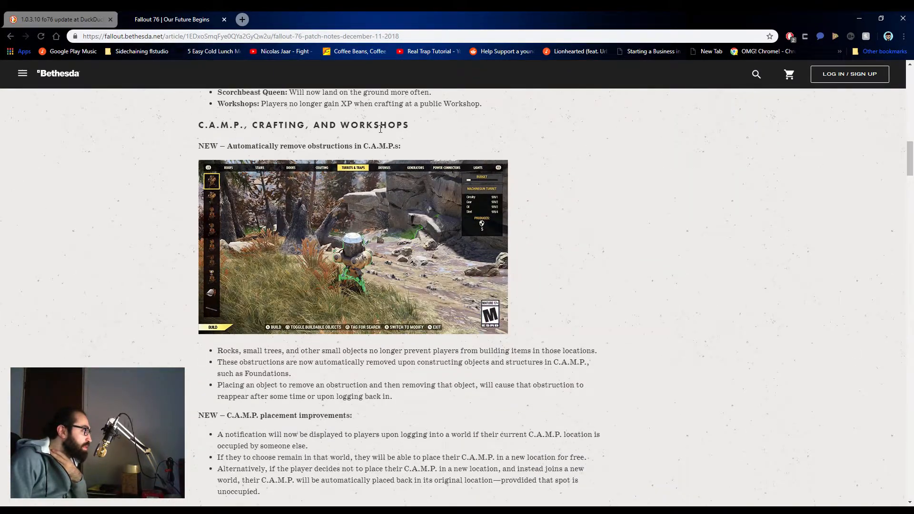
Step: Scroll through the C.A.M.P. placement improvements, highlighting and clearing the placement notes while reading
scroll("down", 3)
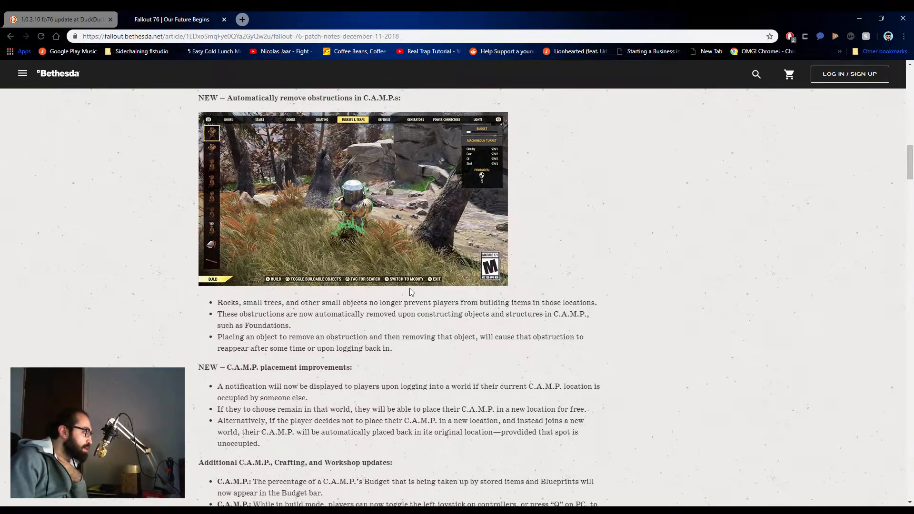
scroll("down", 3)
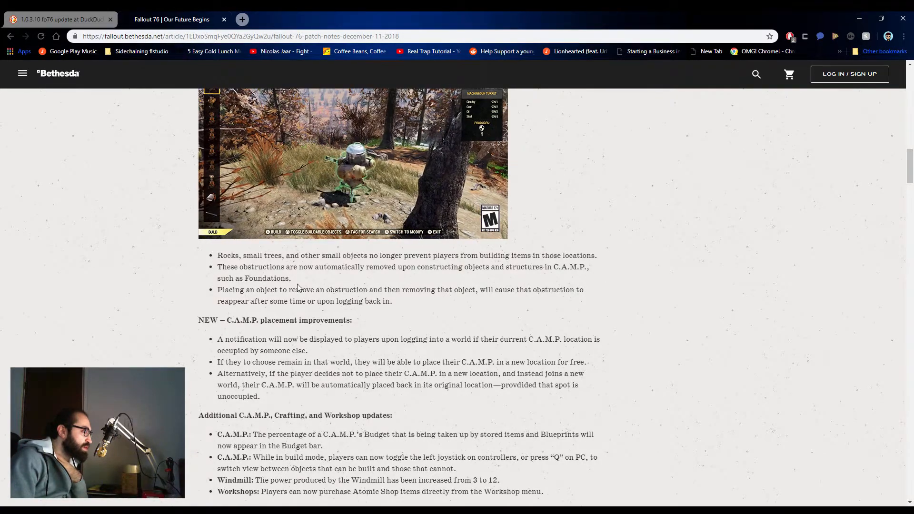
scroll("down", 3)
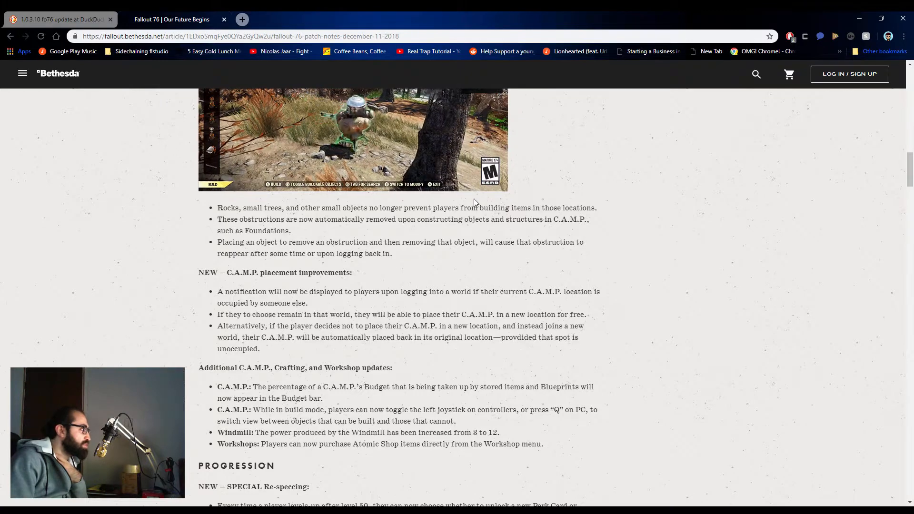
scroll("down", 3)
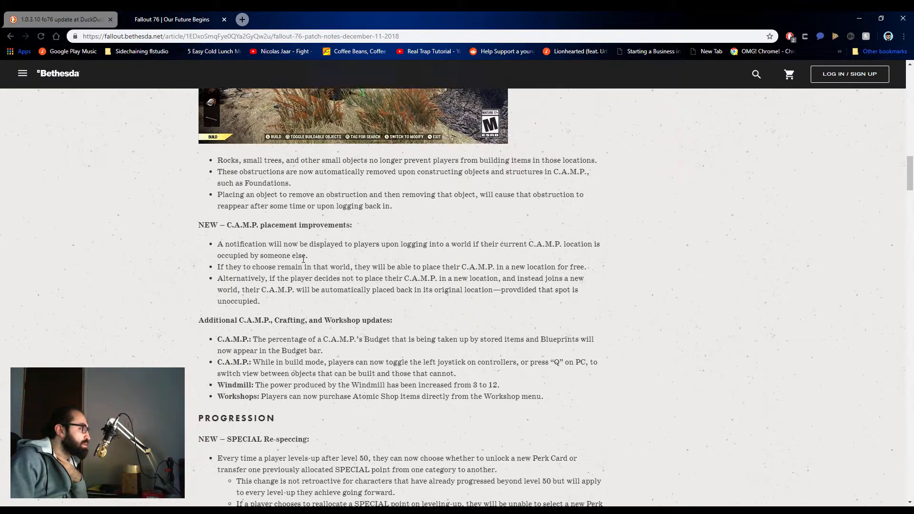
scroll("down", 3)
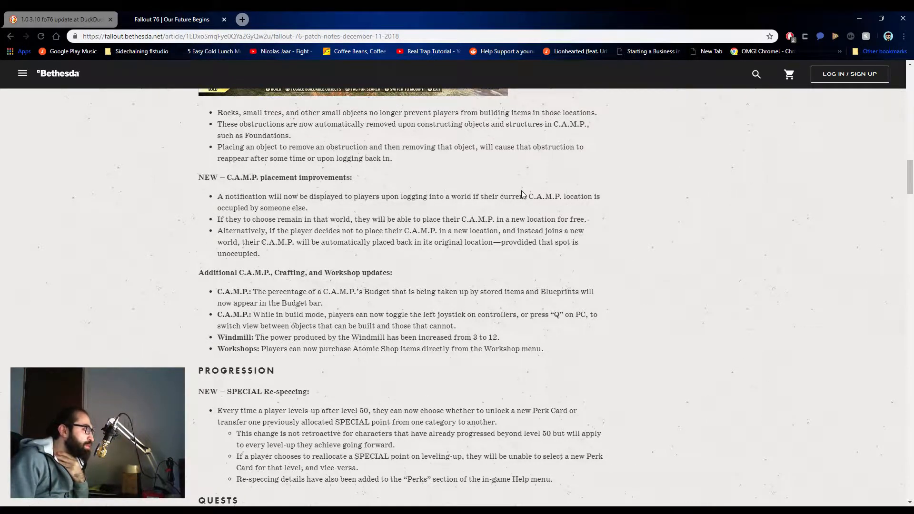
mouse_move(316, 212)
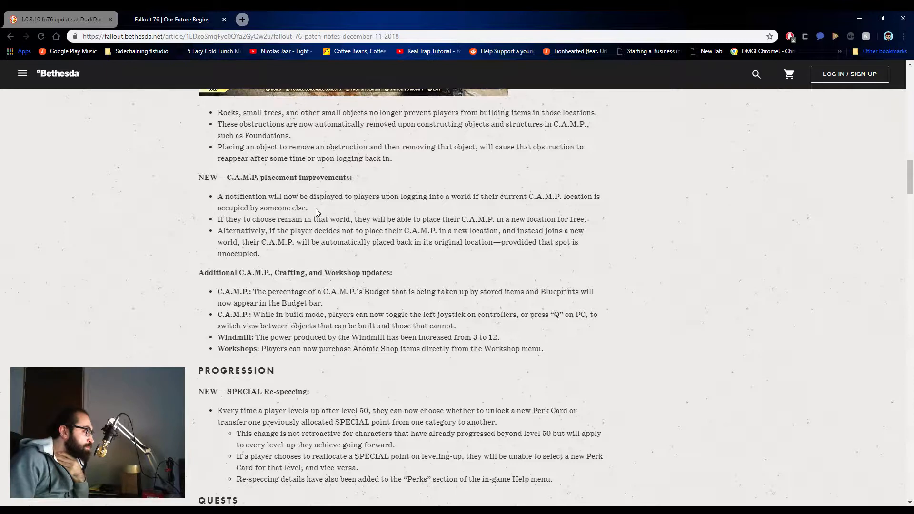
left_click_drag(249, 196, 260, 253)
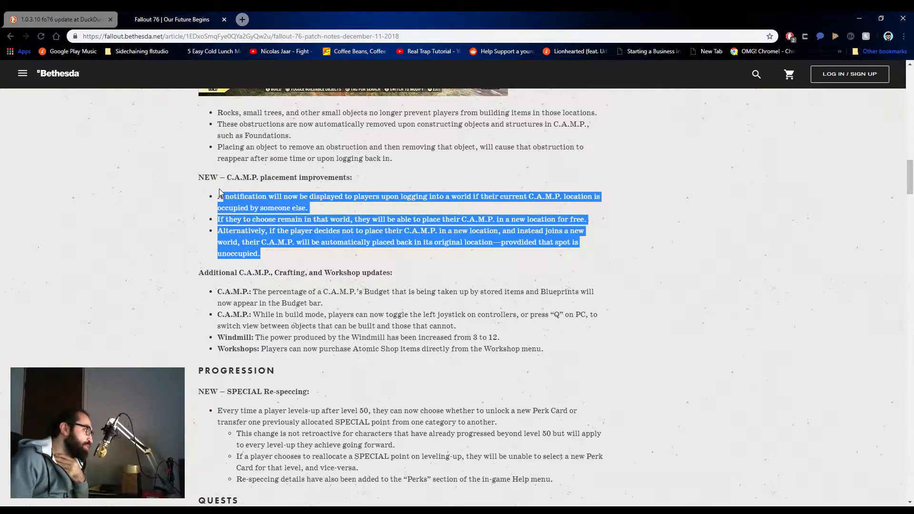
left_click(157, 237)
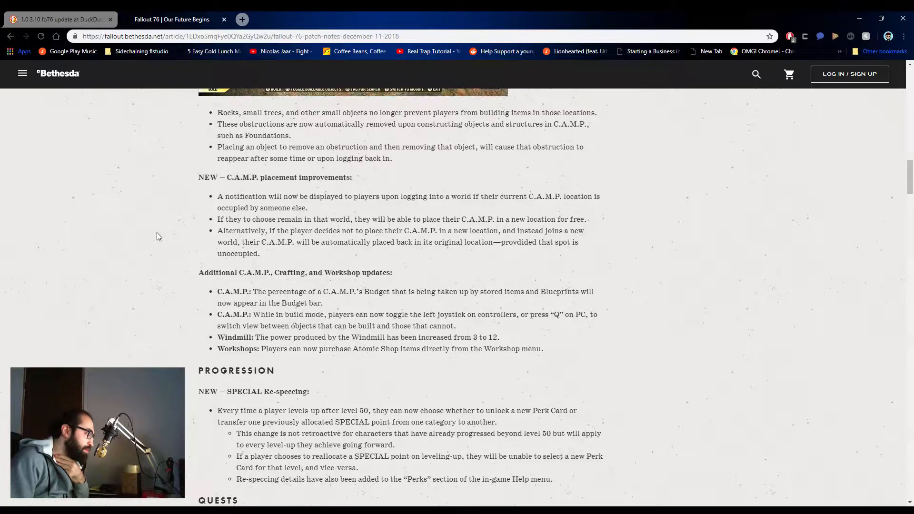
mouse_move(195, 234)
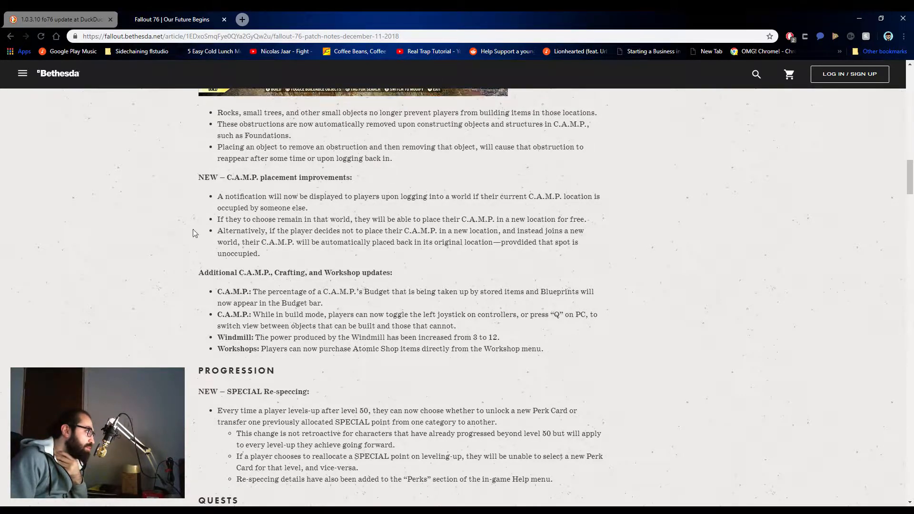
left_click_drag(217, 197, 261, 254)
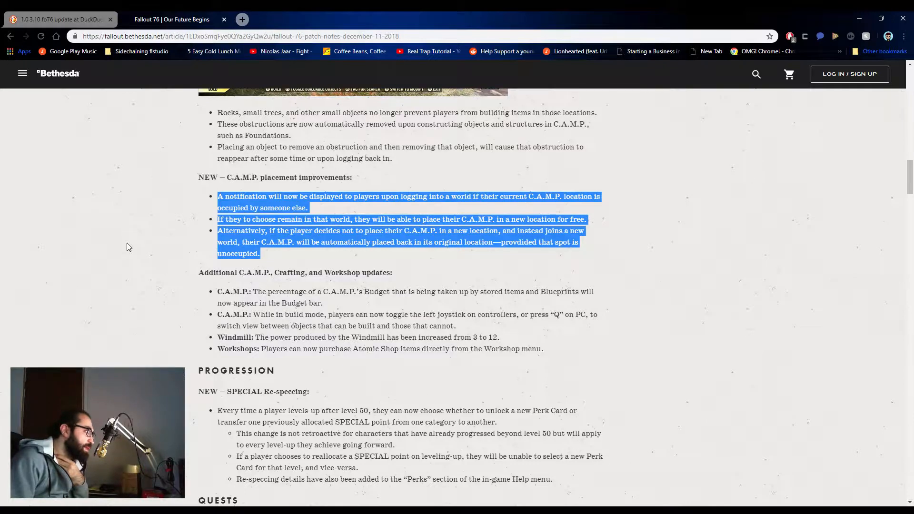
left_click(463, 242)
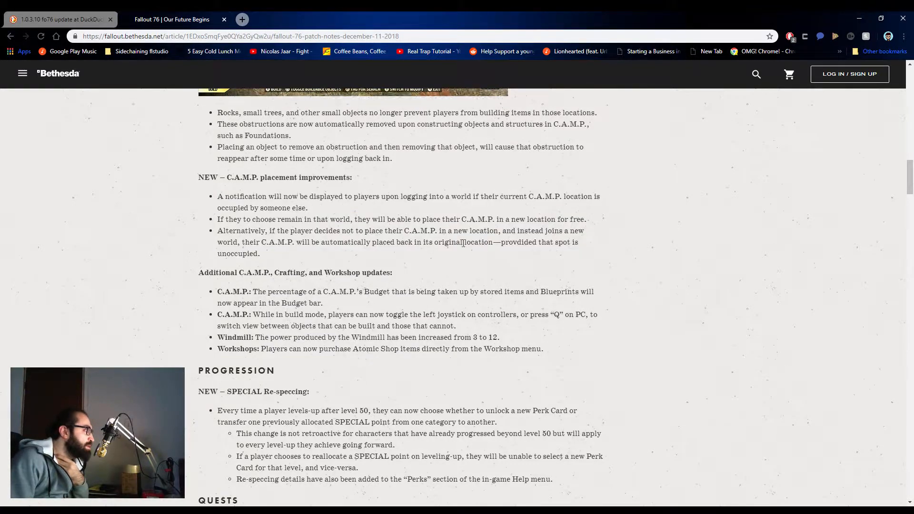
Step: Read the Additional C.A.M.P. updates, highlighting the Budget bar and Windmill power increase notes
scroll("down", 3)
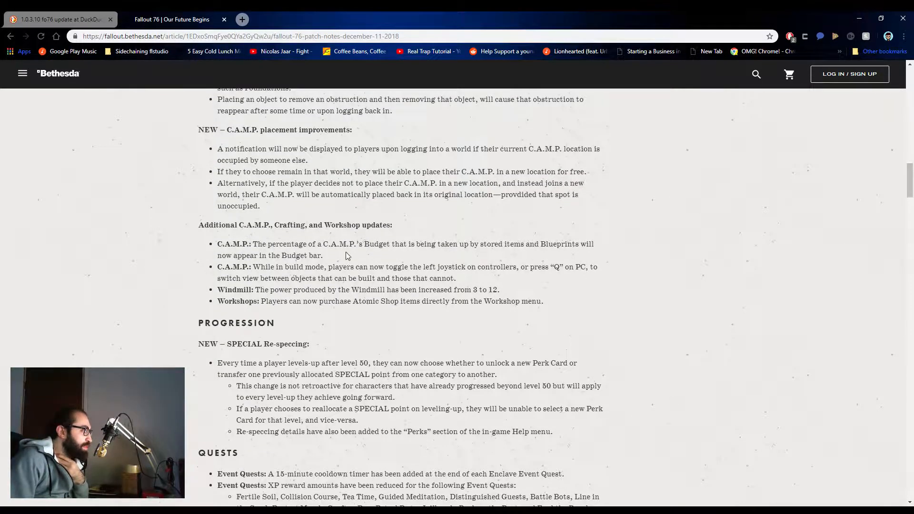
mouse_move(516, 256)
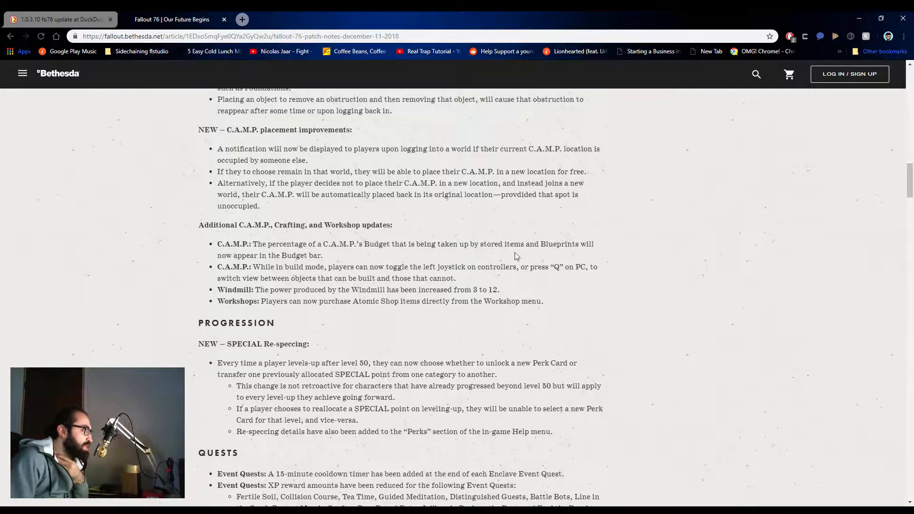
left_click_drag(268, 244, 323, 256)
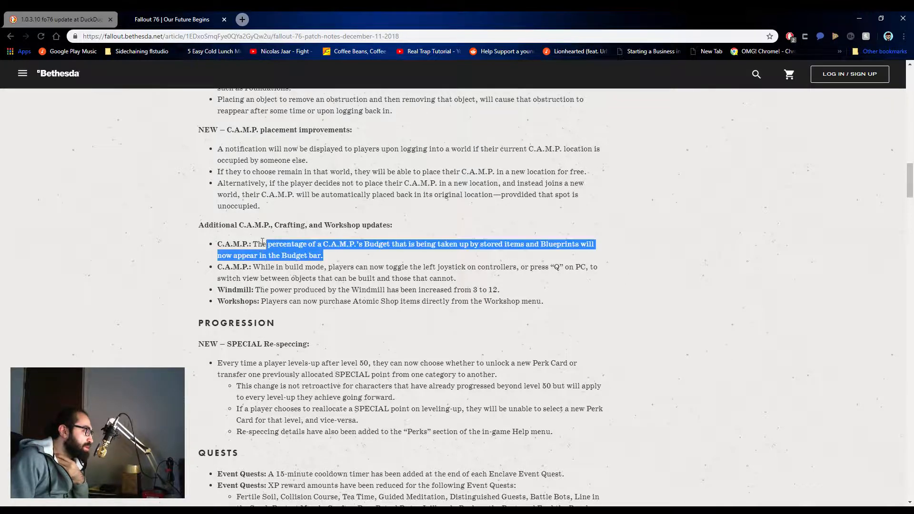
left_click(361, 256)
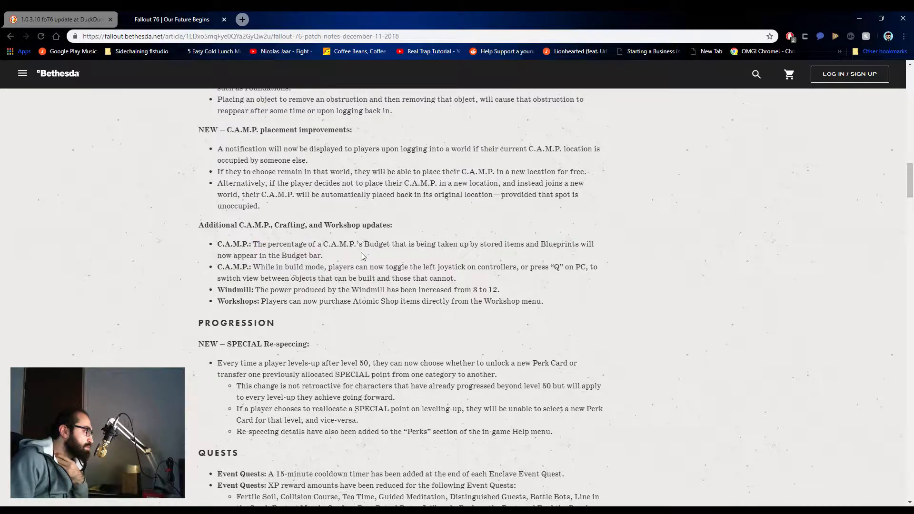
scroll("down", 3)
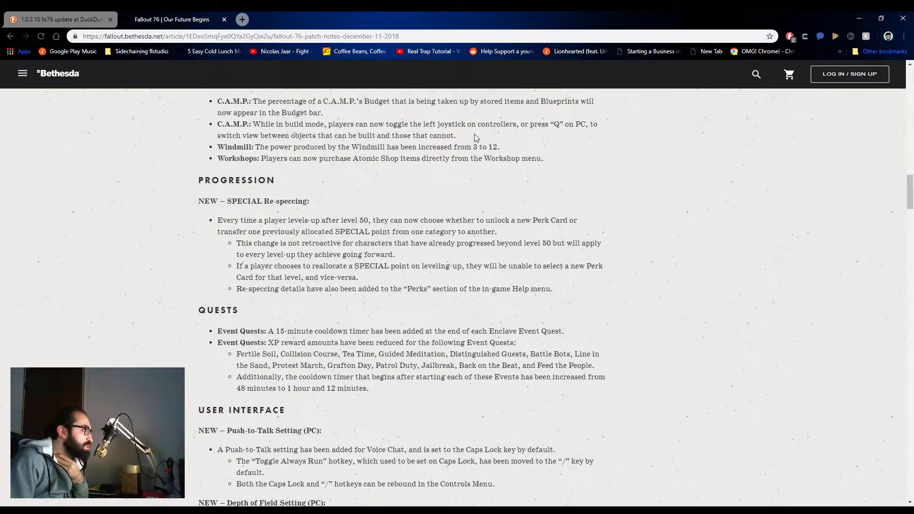
left_click_drag(265, 135, 456, 135)
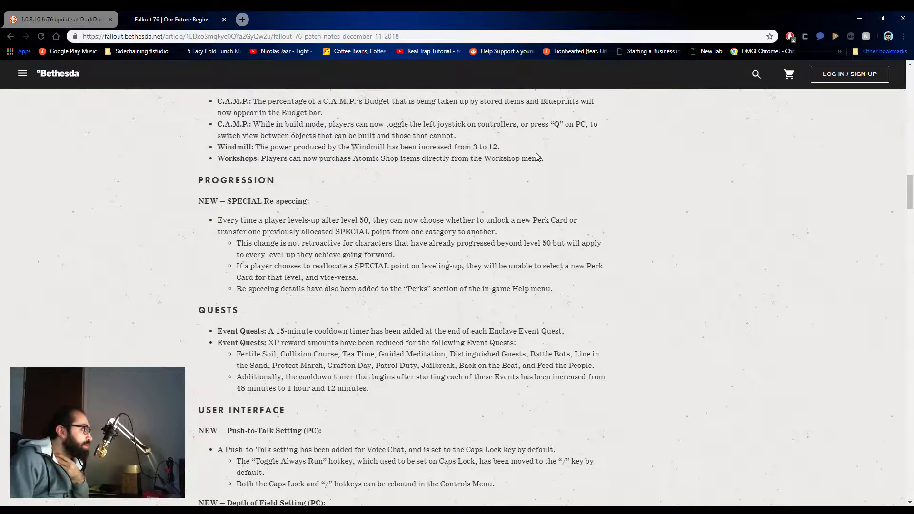
left_click_drag(252, 147, 500, 147)
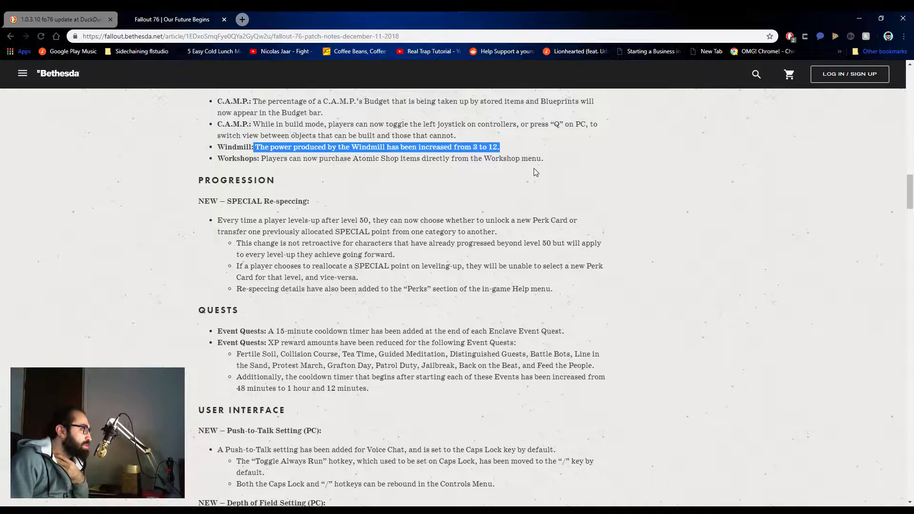
scroll("up", 3)
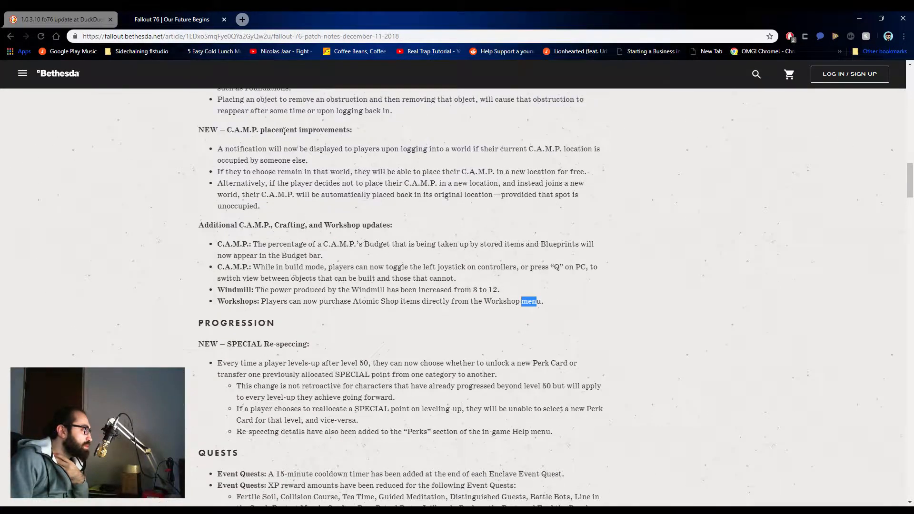
scroll("down", 3)
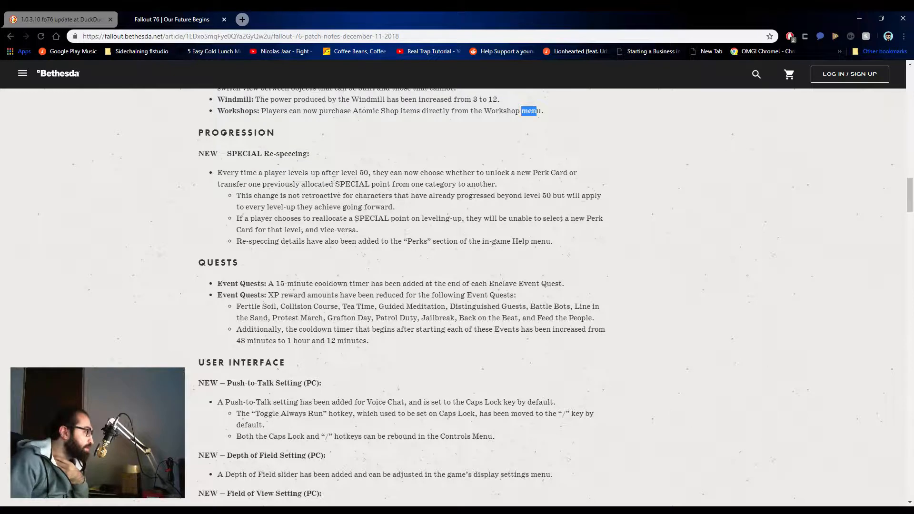
mouse_move(279, 163)
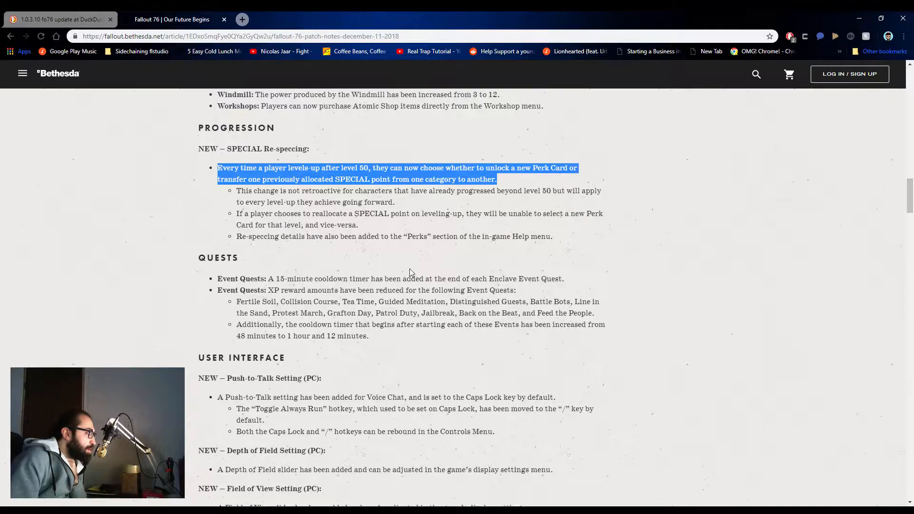
Step: Scroll through the Quests notes until the User Interface heading sits at the top
scroll("down", 3)
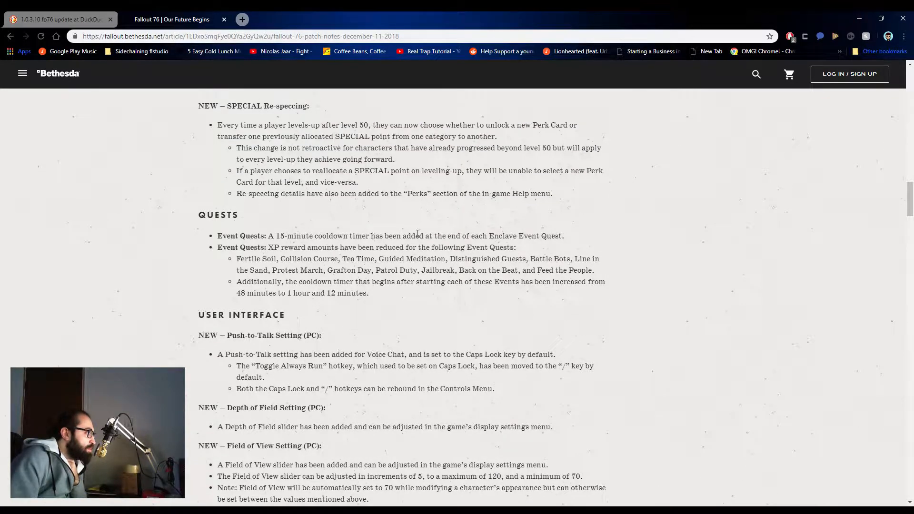
mouse_move(156, 303)
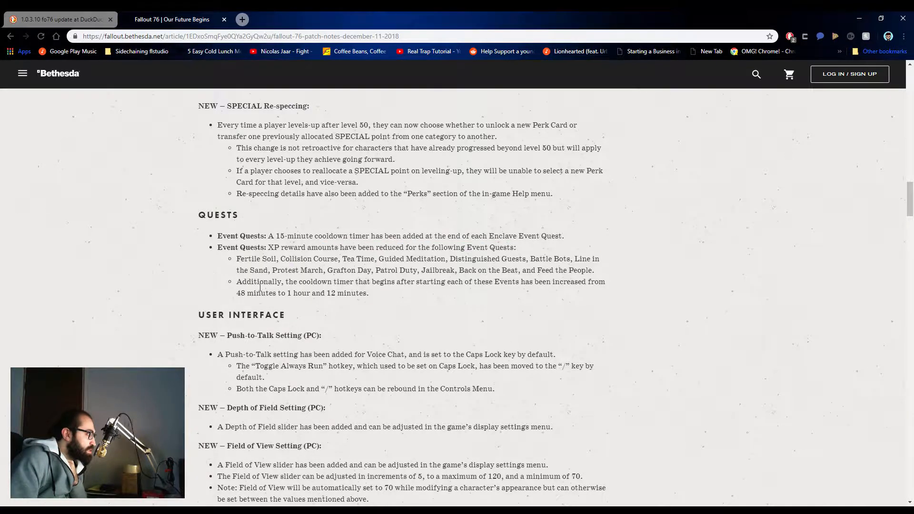
scroll("down", 3)
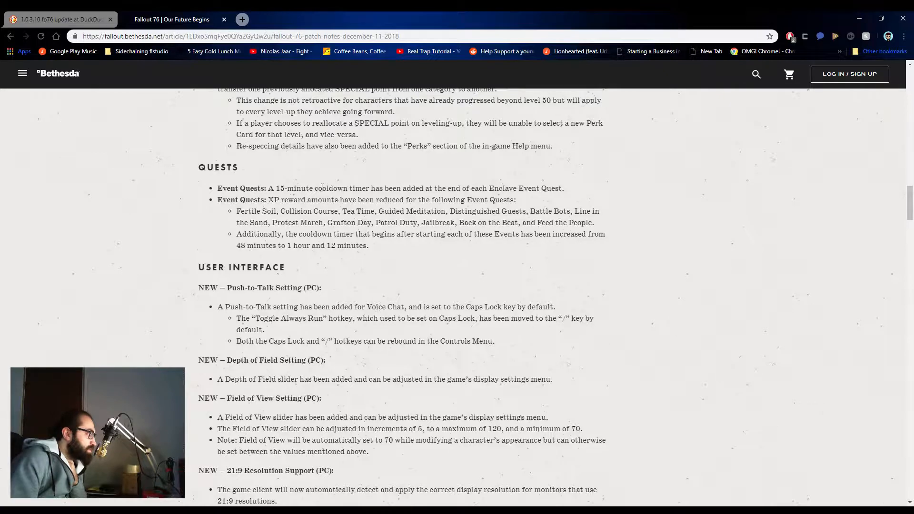
scroll("up", 3)
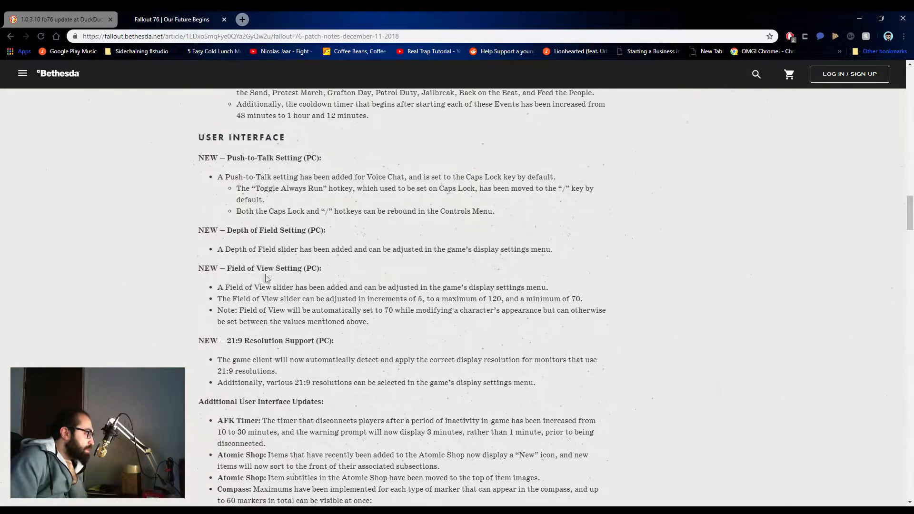
Step: Scroll past the User Interface updates and Compass marker limits to the Bug Fixes Stability and Performance list
scroll("down", 3)
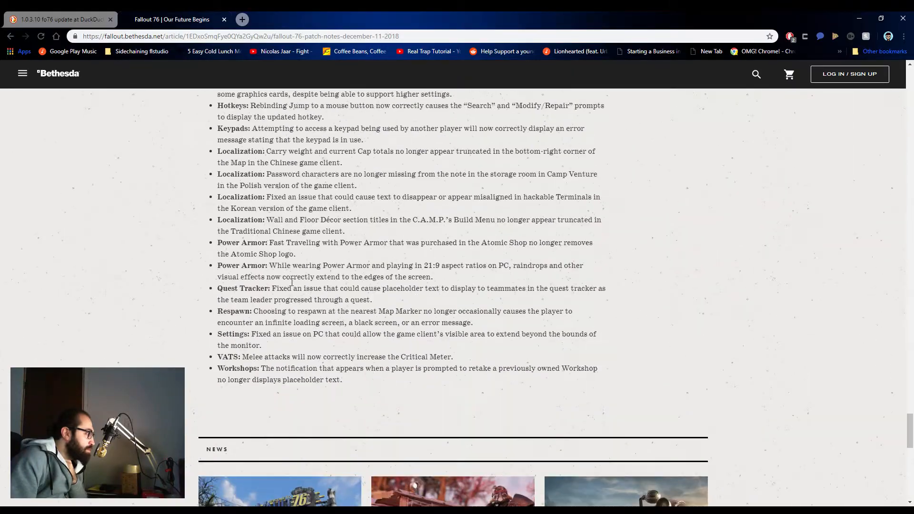
scroll("down", 3)
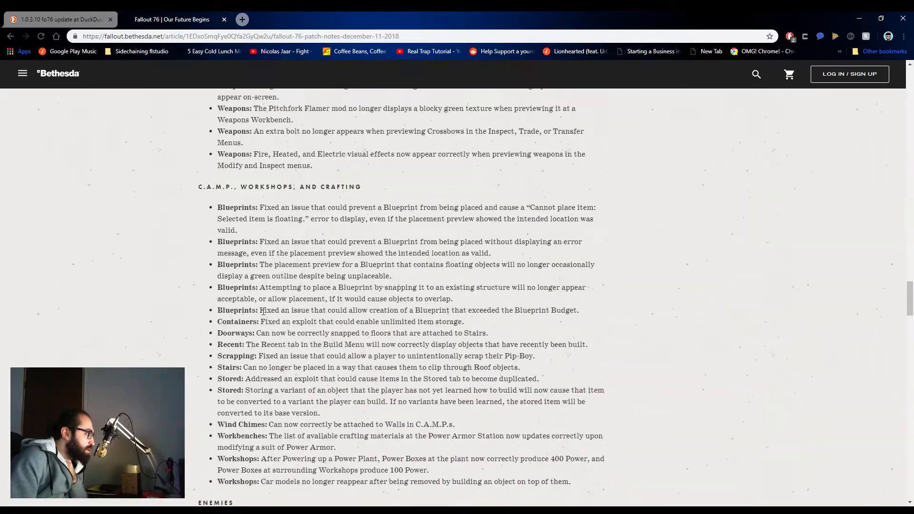
scroll("down", 3)
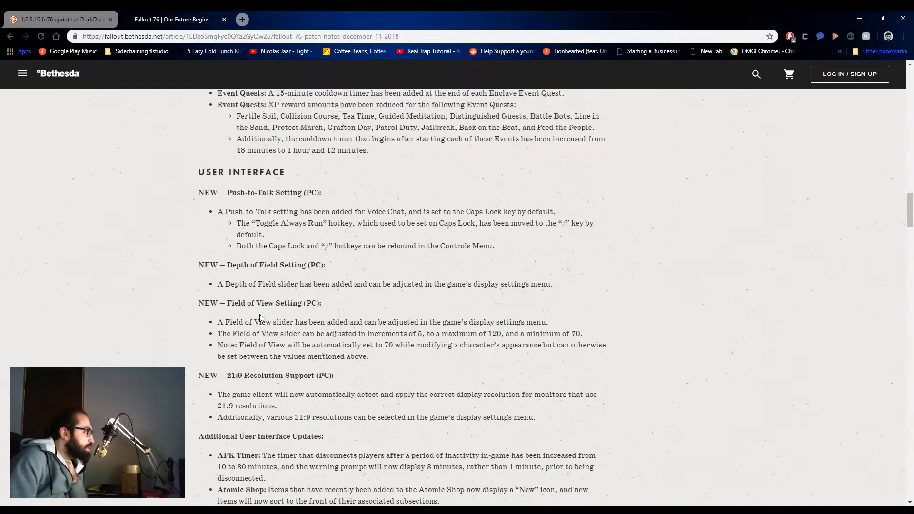
scroll("up", 3)
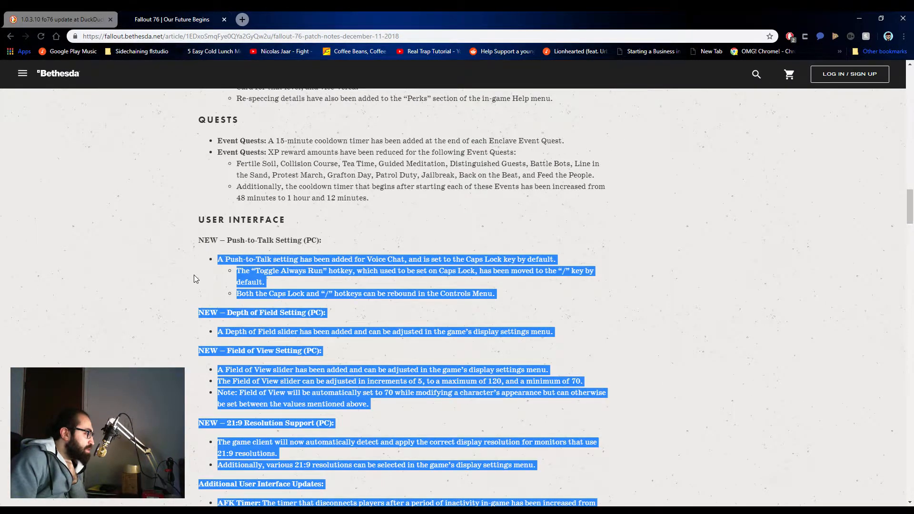
scroll("down", 3)
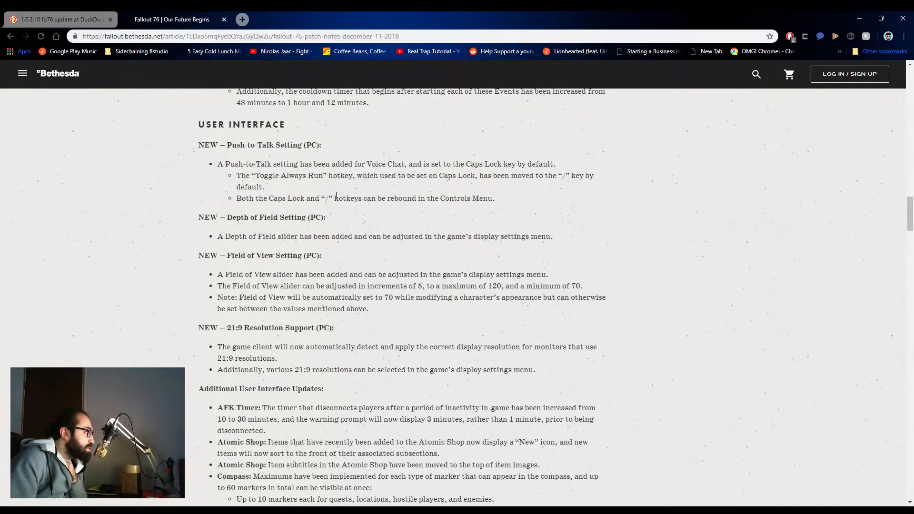
scroll("down", 3)
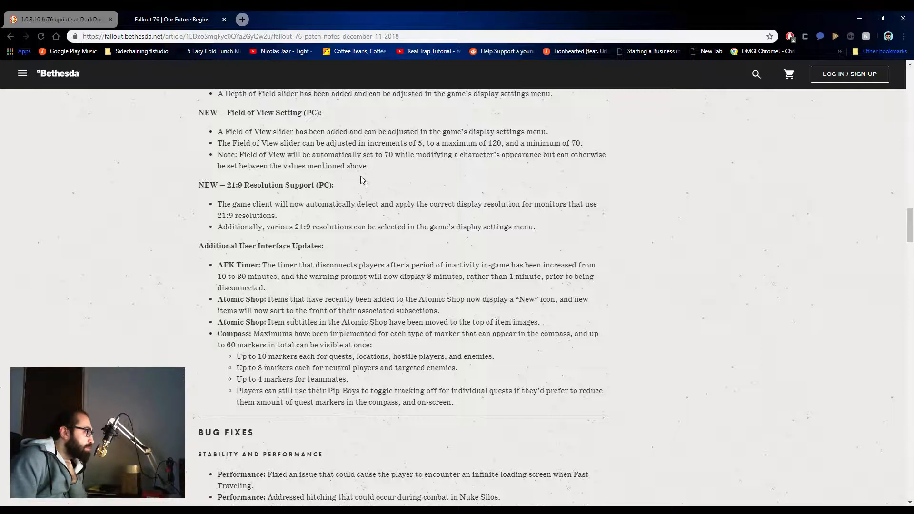
scroll("down", 3)
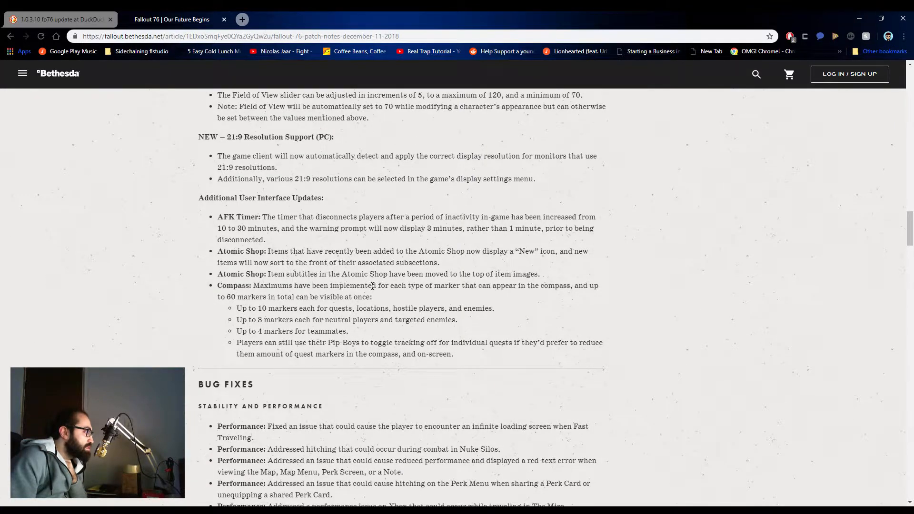
scroll("down", 3)
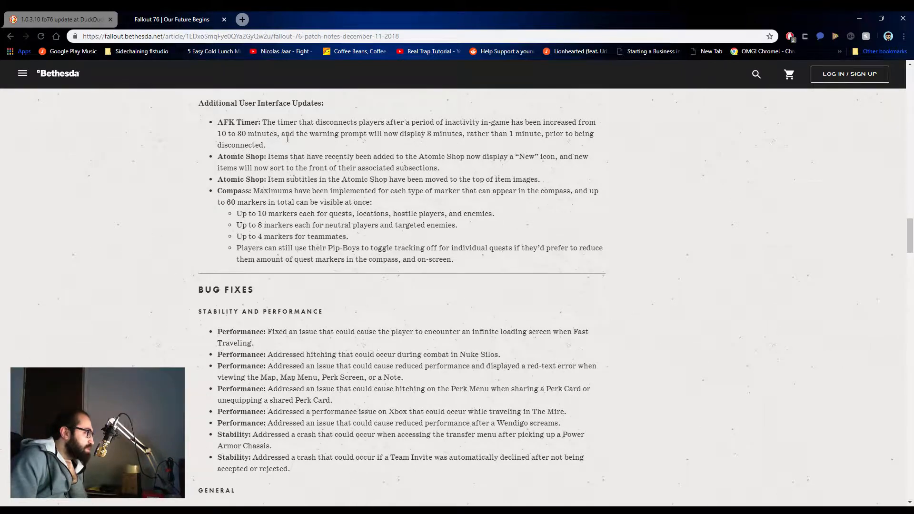
mouse_move(472, 144)
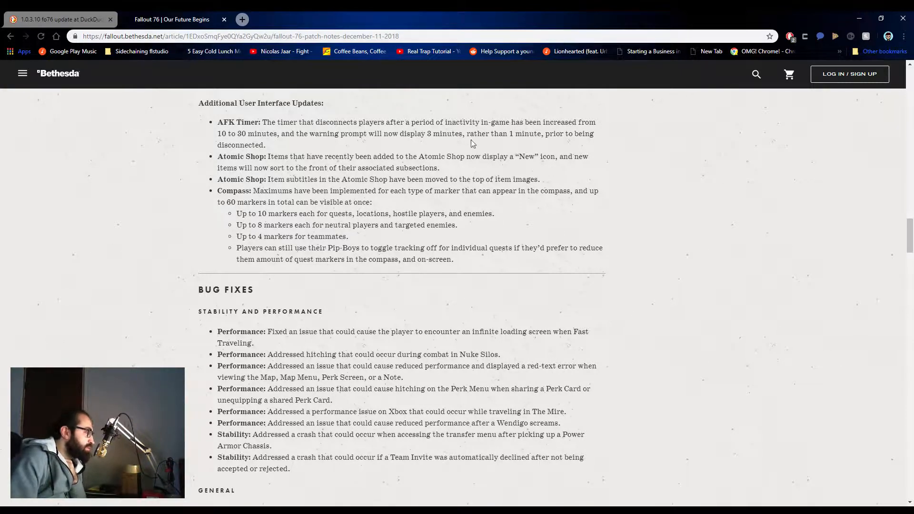
mouse_move(409, 118)
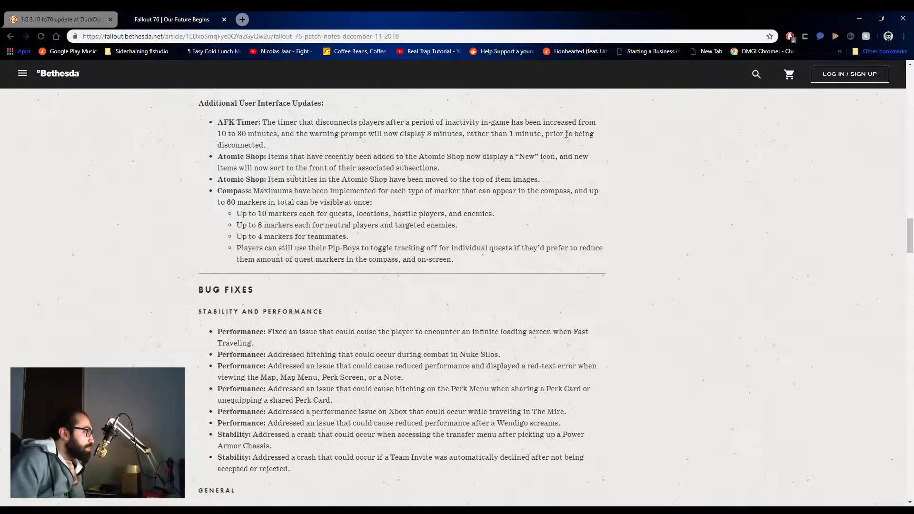
scroll("down", 3)
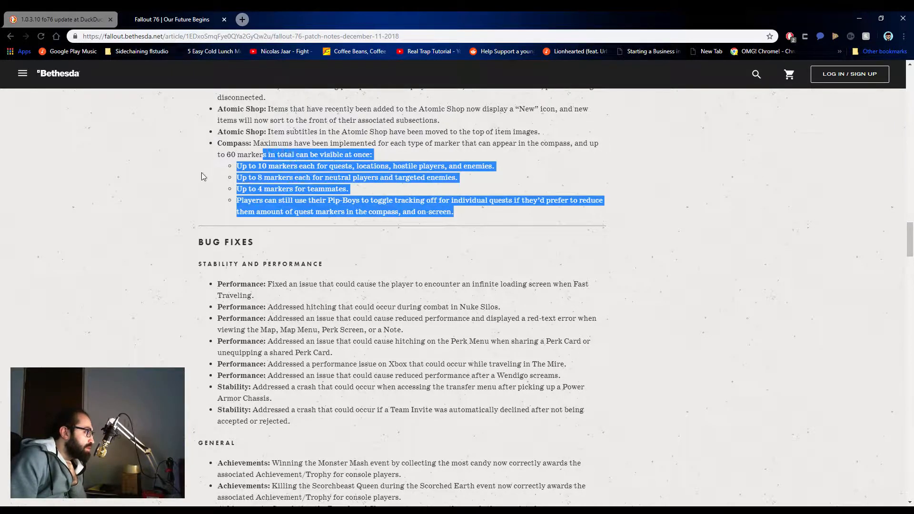
scroll("down", 3)
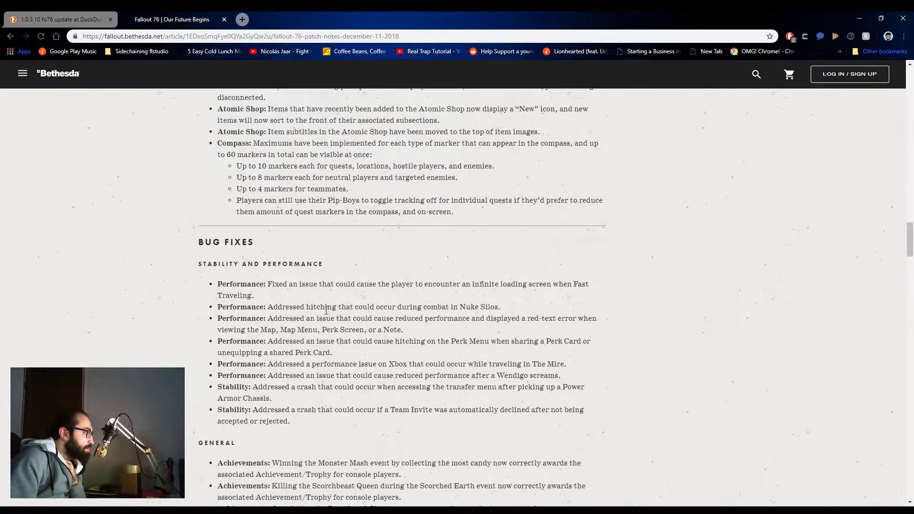
Step: Scroll past Stability and Performance to the General achievement fixes, highlighting a line while reading
scroll("down", 3)
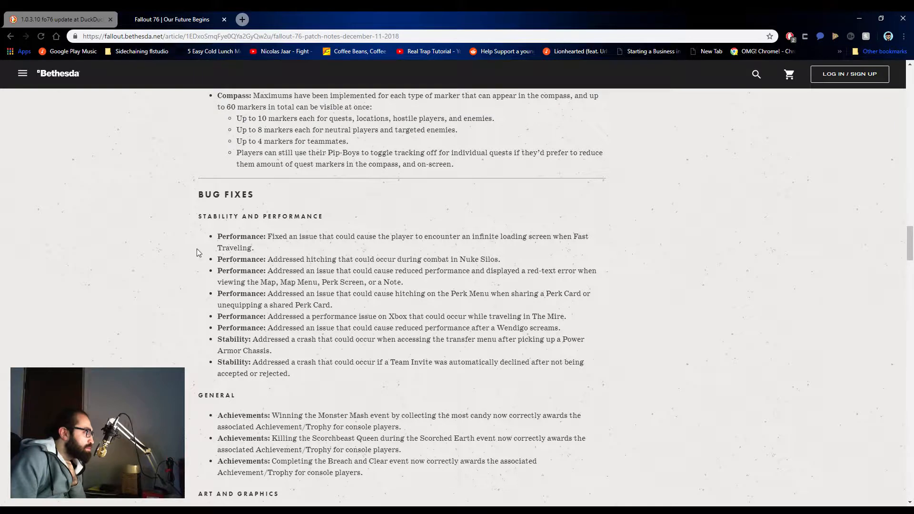
mouse_move(518, 250)
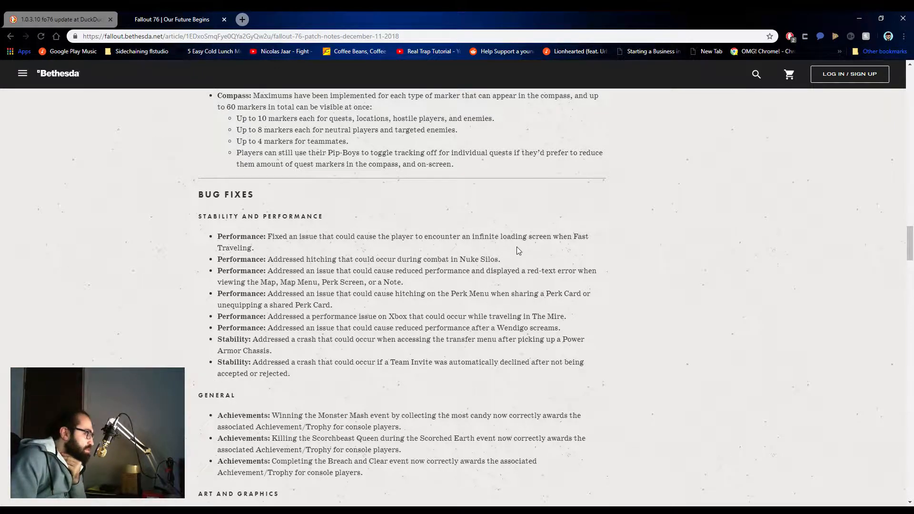
left_click_drag(502, 236, 253, 247)
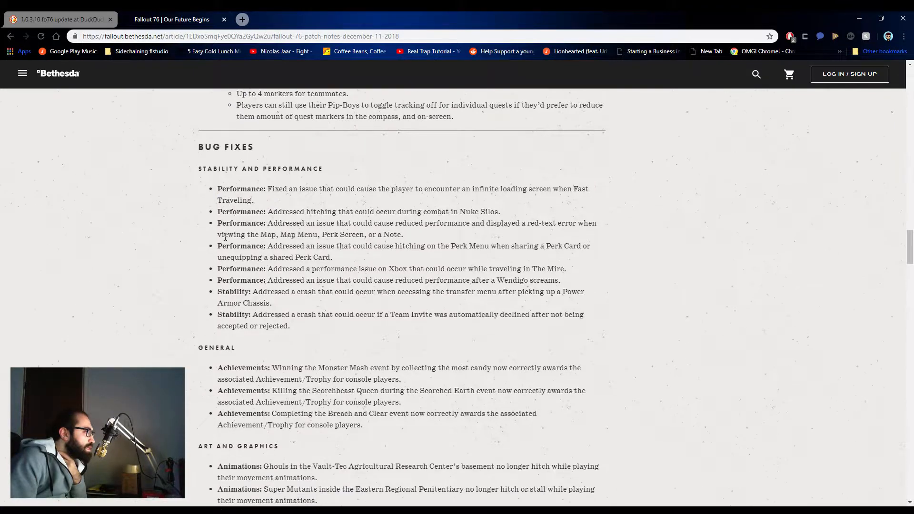
scroll("down", 3)
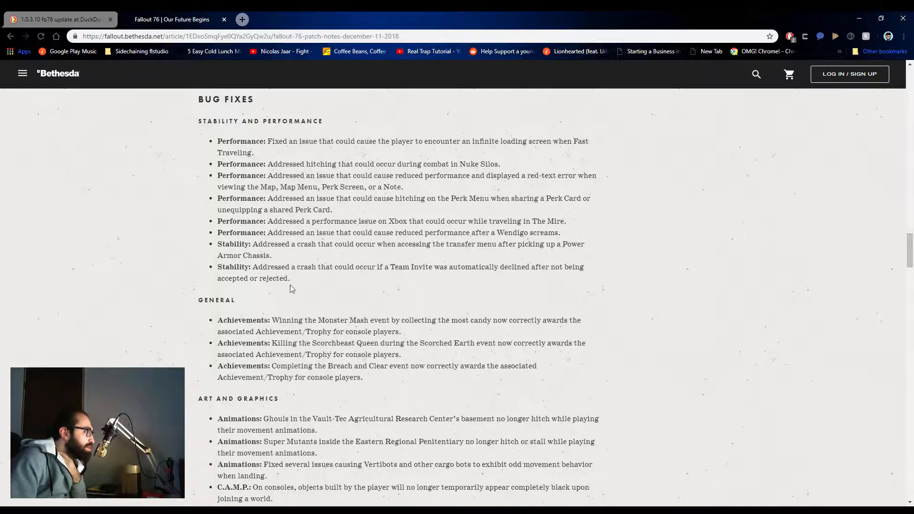
mouse_move(541, 283)
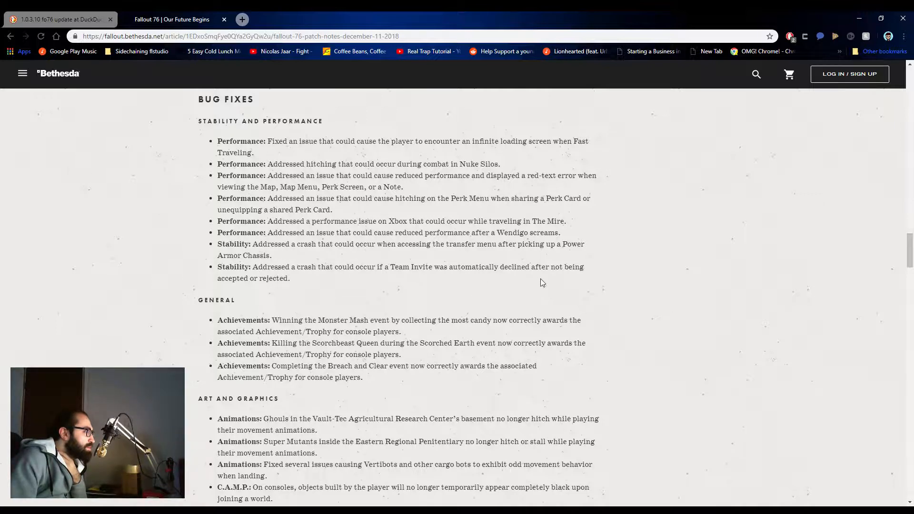
mouse_move(437, 255)
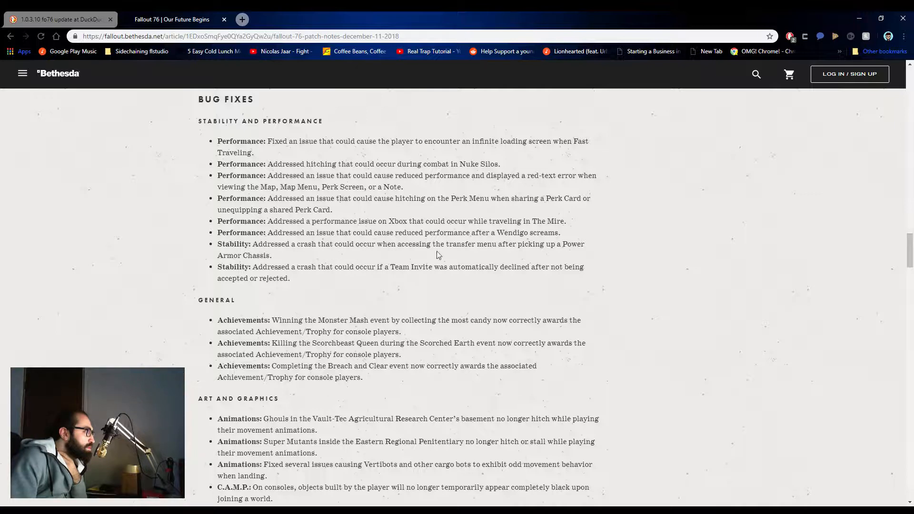
mouse_move(284, 263)
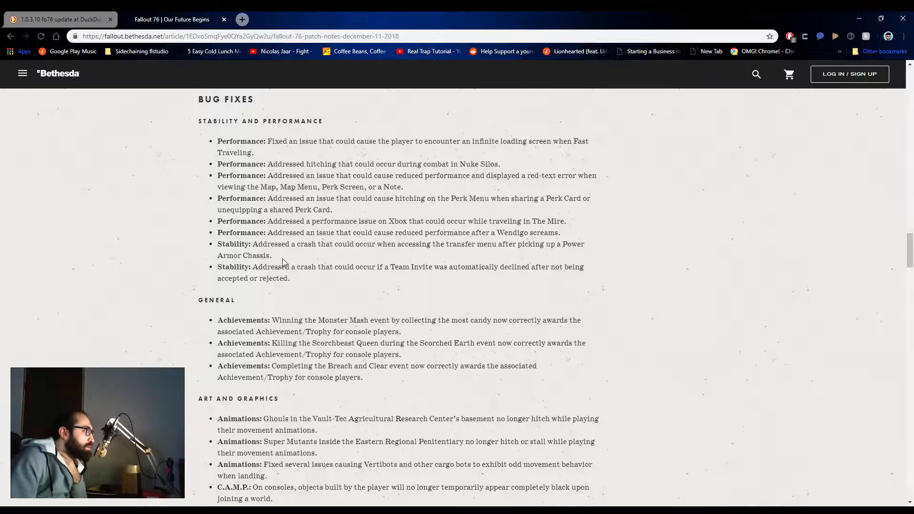
mouse_move(545, 223)
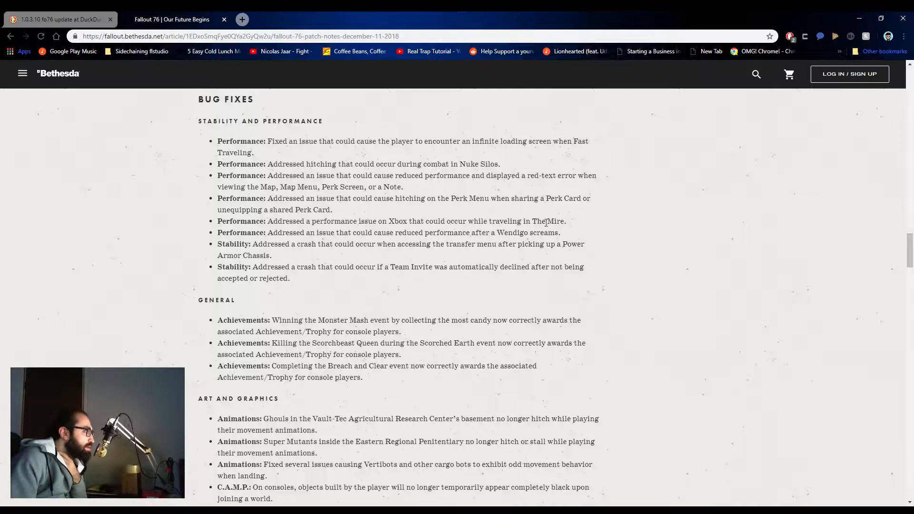
scroll("down", 3)
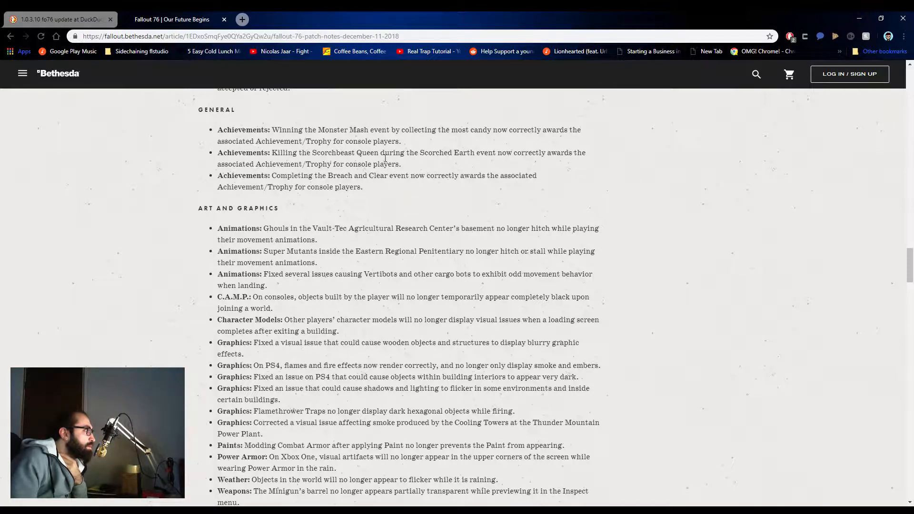
mouse_move(530, 162)
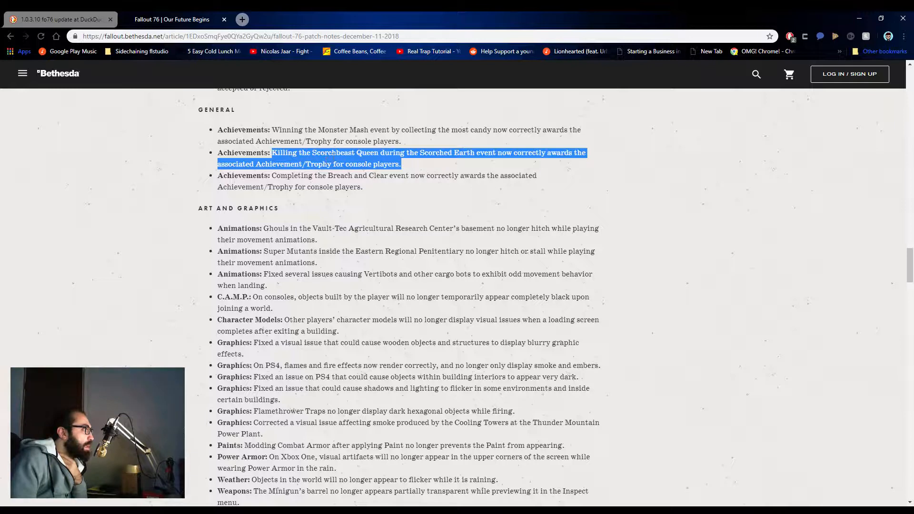
mouse_move(458, 193)
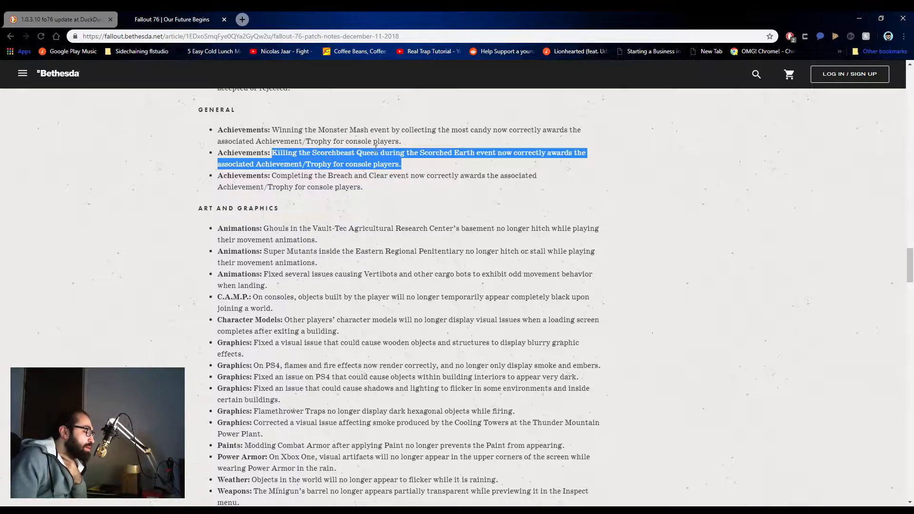
Step: Clear the Scorchbeast Queen achievement highlight and scroll the Art and Graphics heading to the top
left_click(157, 174)
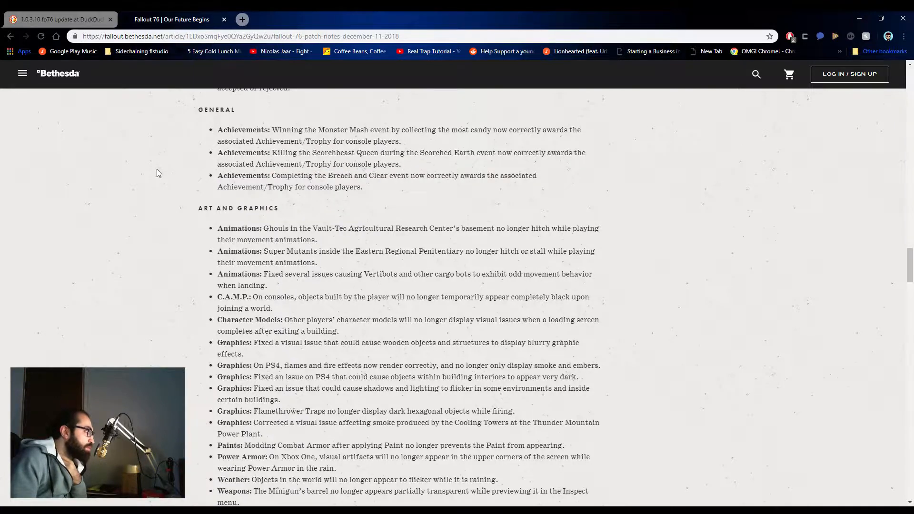
scroll("down", 3)
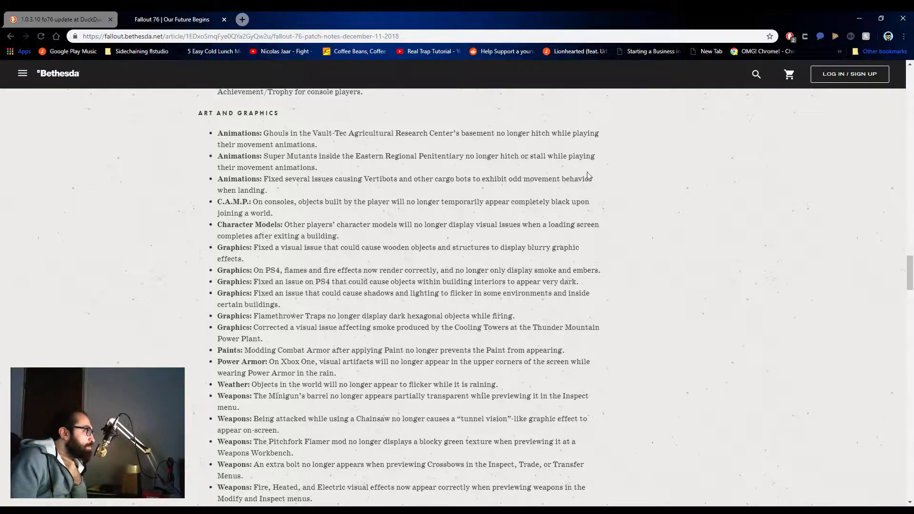
Step: Read through the Art and Graphics fixes, briefly highlighting the dark hexagonal objects note
scroll("down", 3)
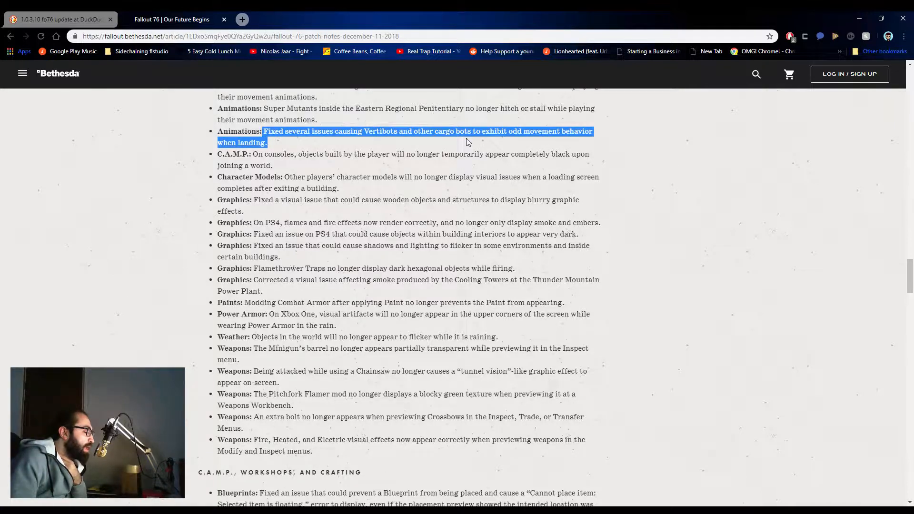
mouse_move(476, 128)
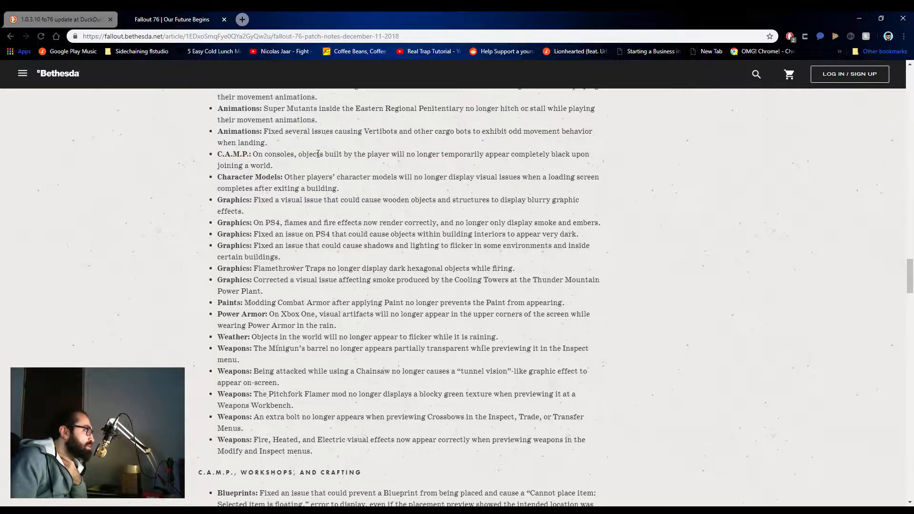
mouse_move(345, 168)
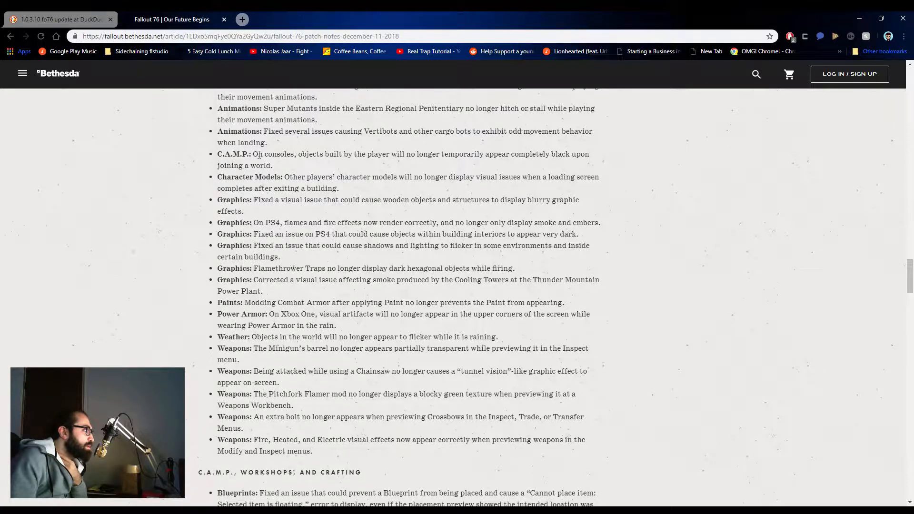
scroll("down", 3)
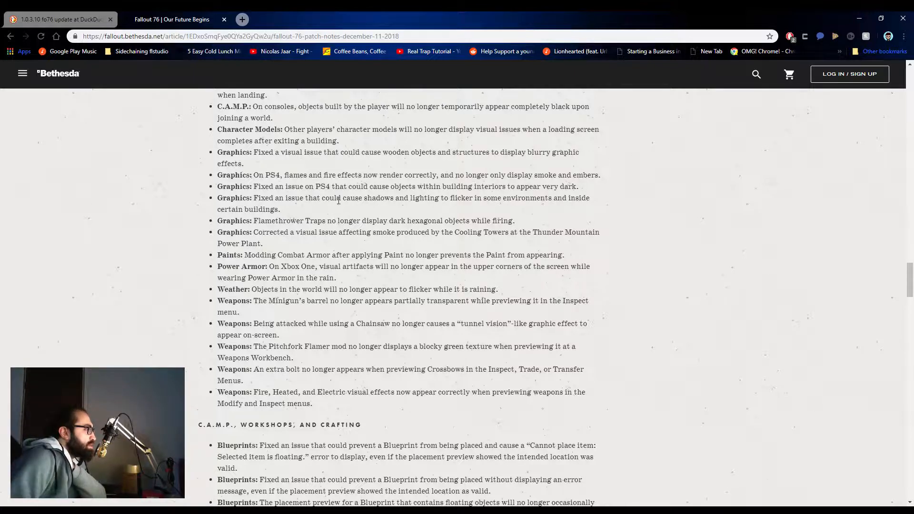
mouse_move(824, 245)
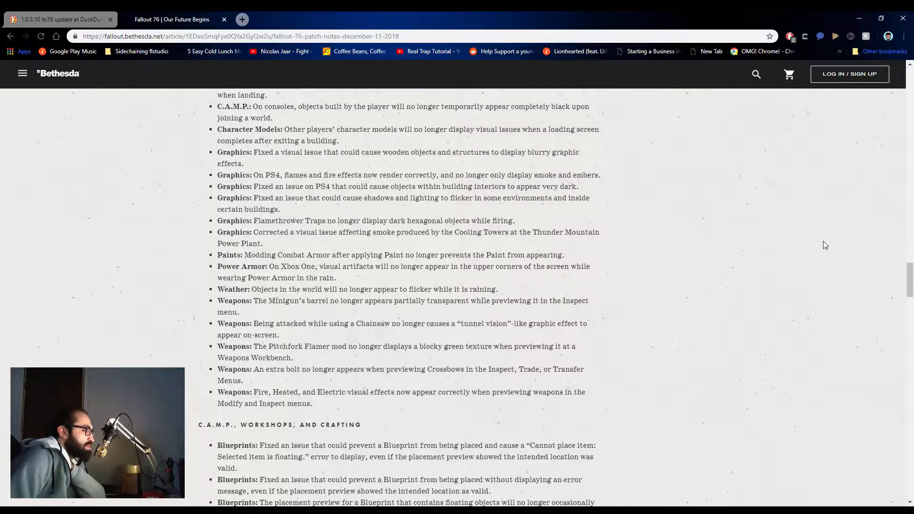
scroll("down", 3)
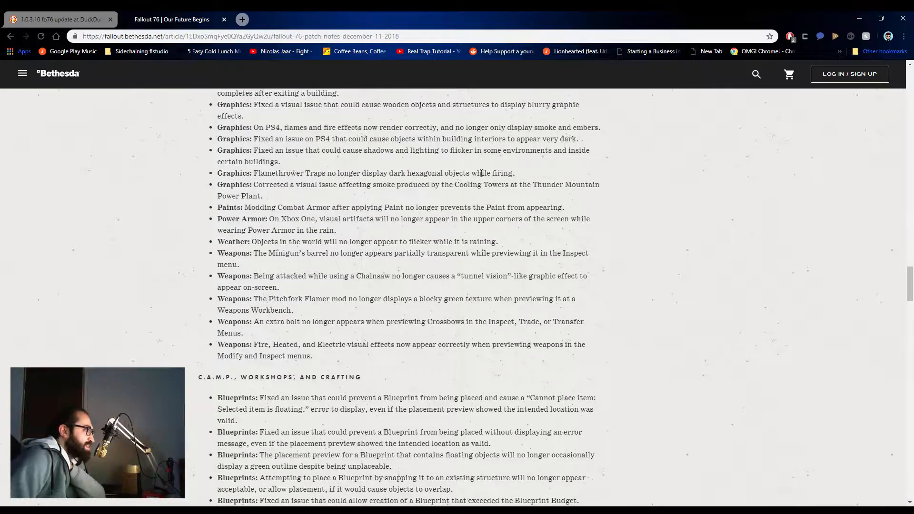
left_click_drag(395, 173, 470, 174)
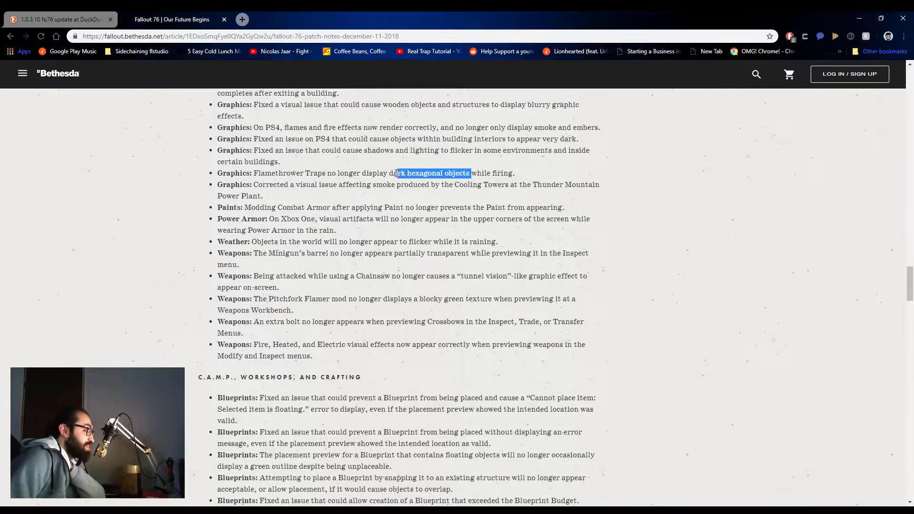
left_click(349, 185)
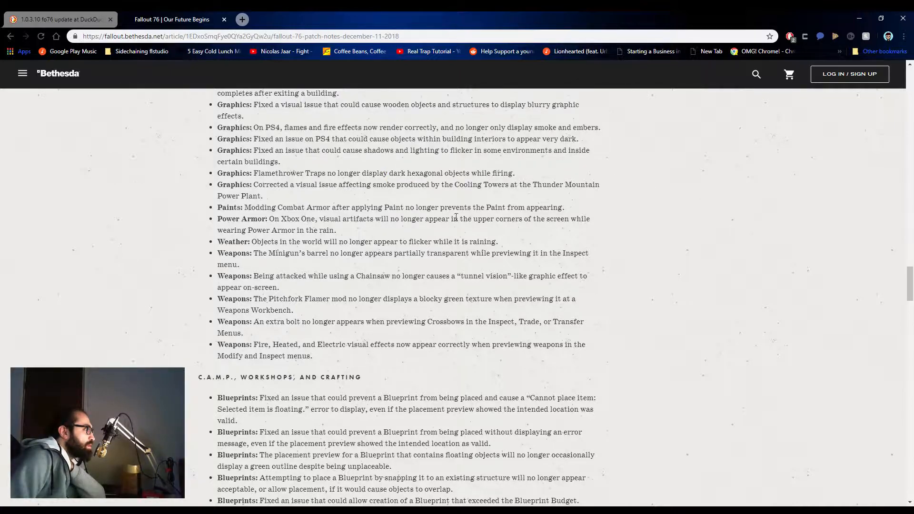
Step: Continue down to the C.A.M.P., Workshops, and Crafting fixes with Enemies starting below
scroll("down", 3)
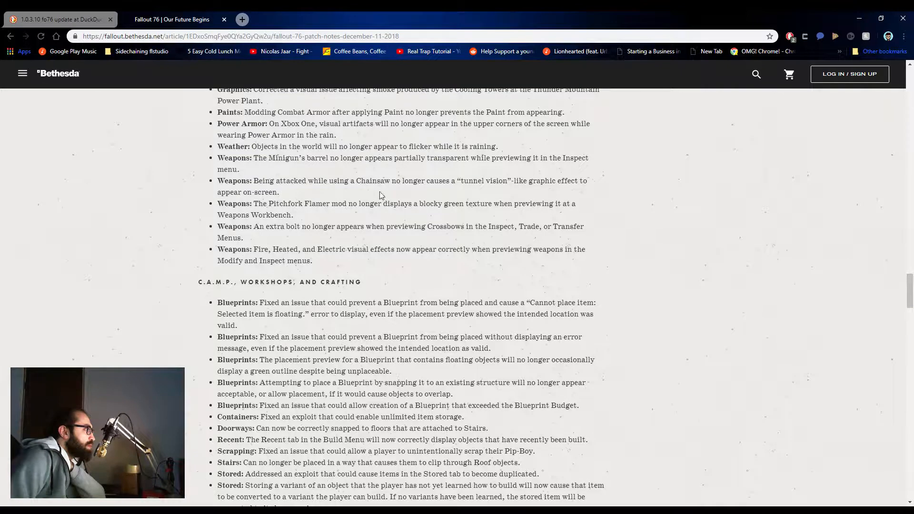
scroll("down", 3)
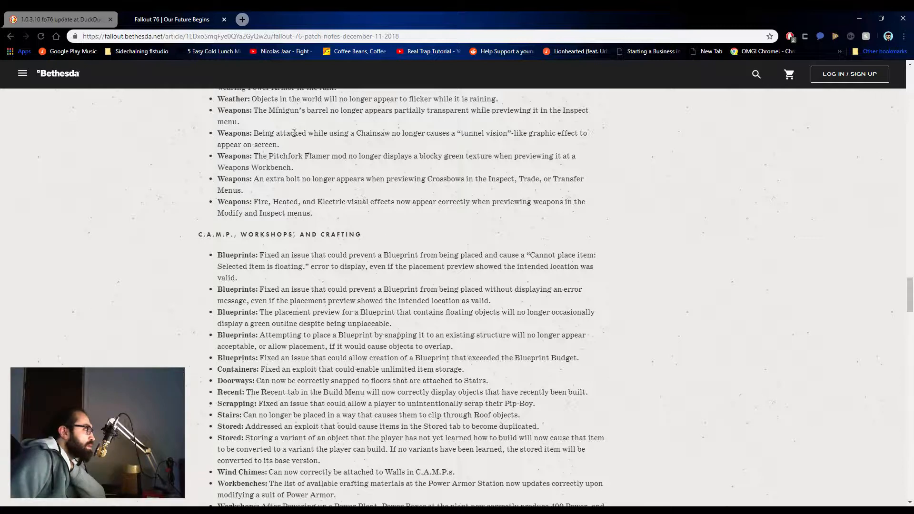
mouse_move(466, 145)
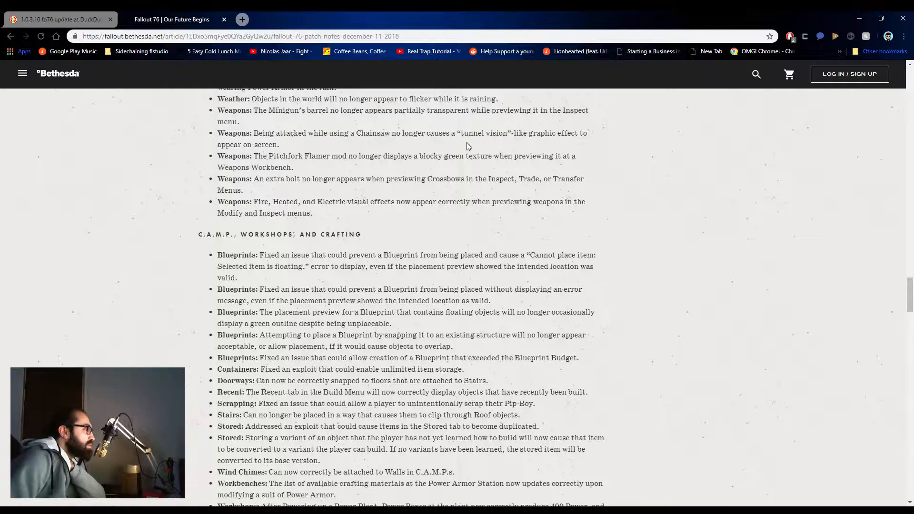
scroll("down", 3)
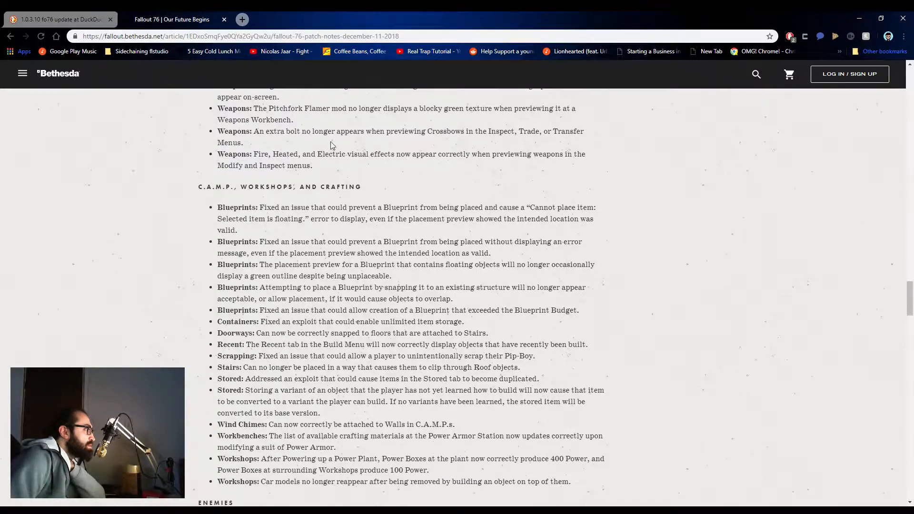
scroll("down", 3)
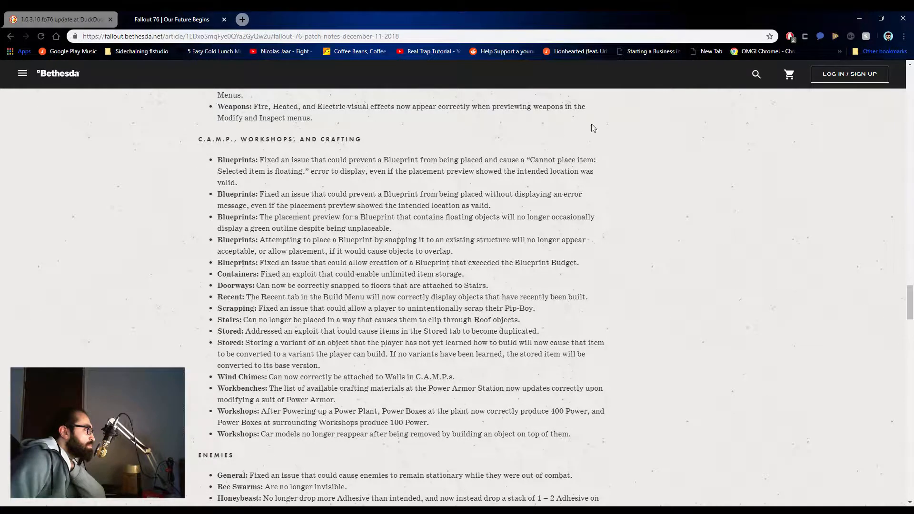
scroll("down", 3)
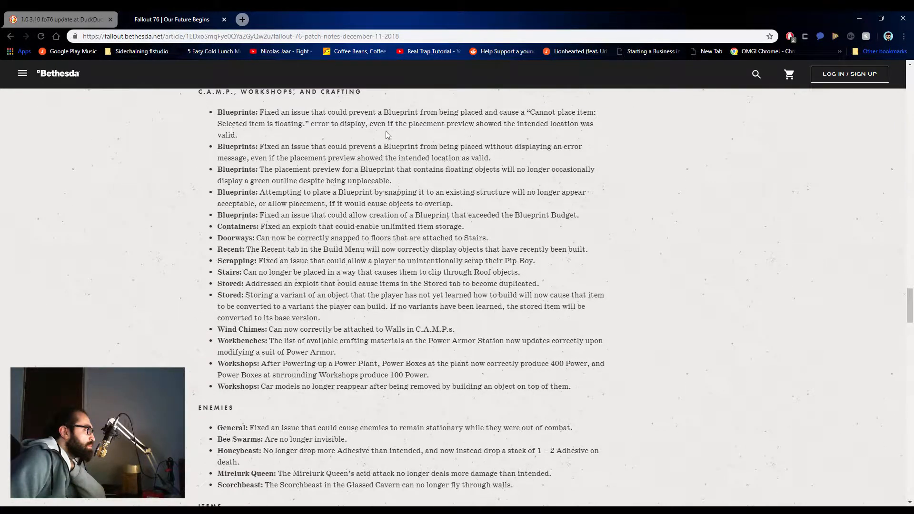
mouse_move(437, 151)
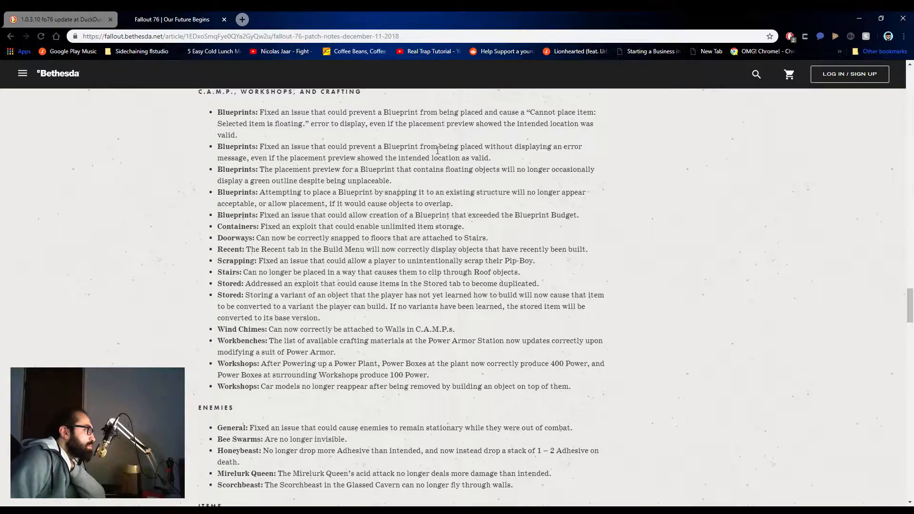
mouse_move(420, 233)
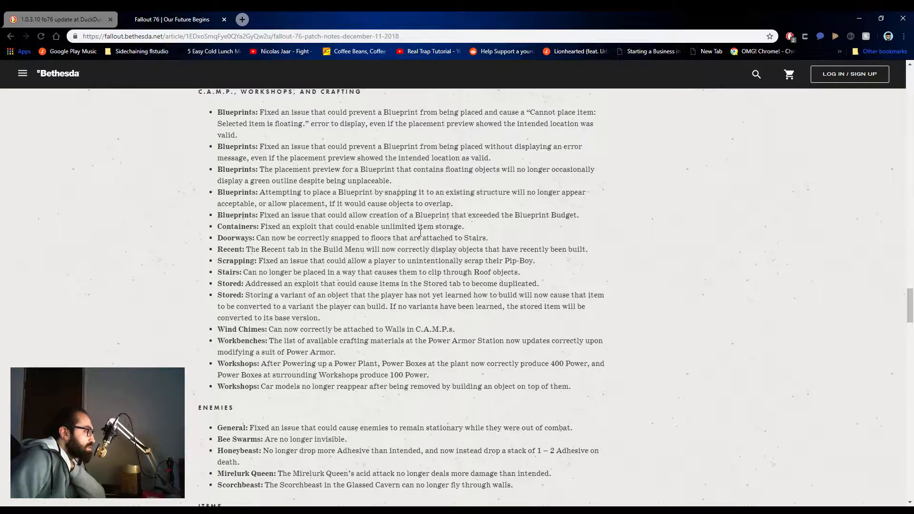
Step: Read down through the User Interface fixes section
scroll("down", 3)
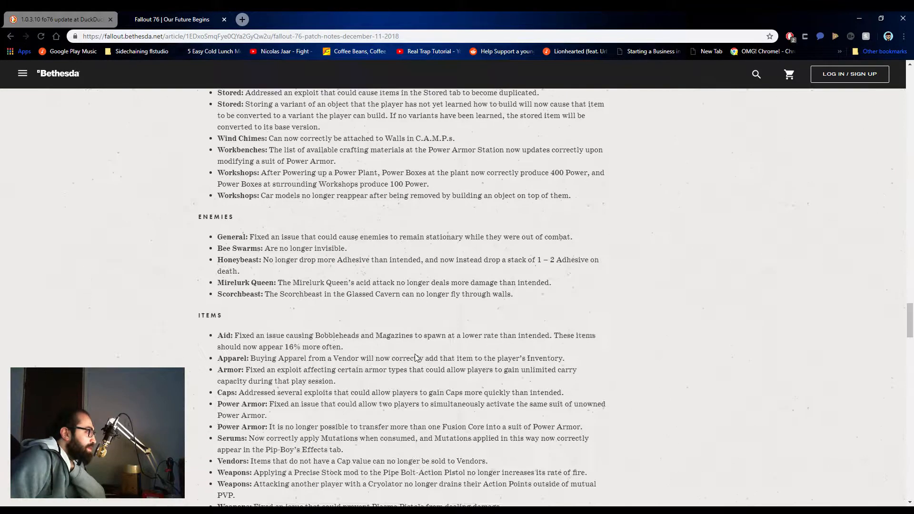
scroll("down", 3)
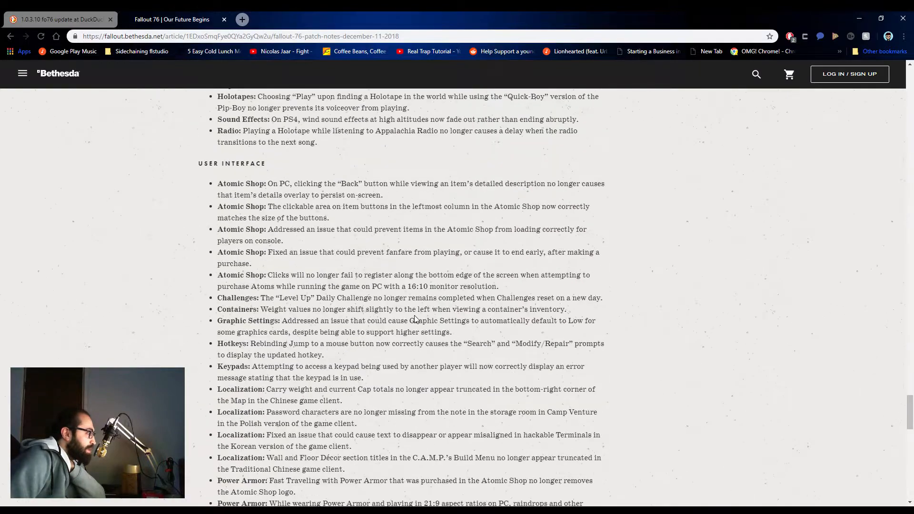
scroll("down", 3)
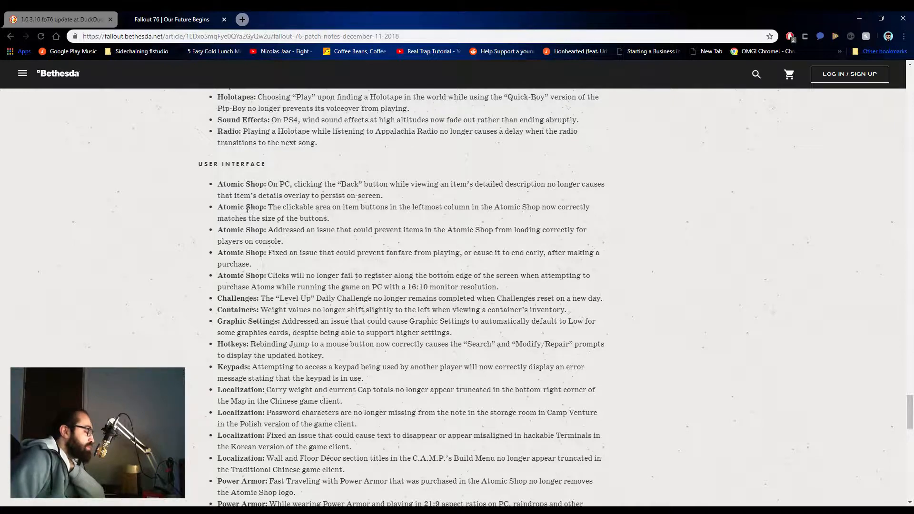
scroll("down", 3)
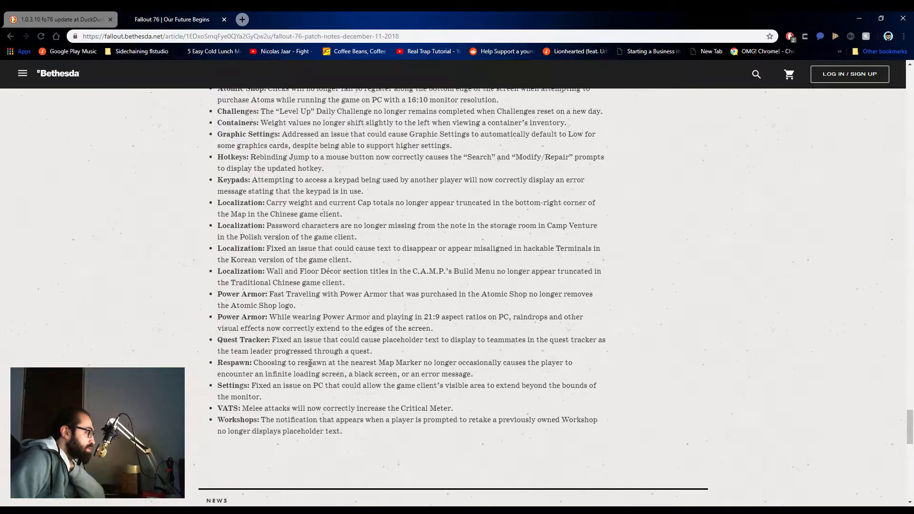
scroll("down", 3)
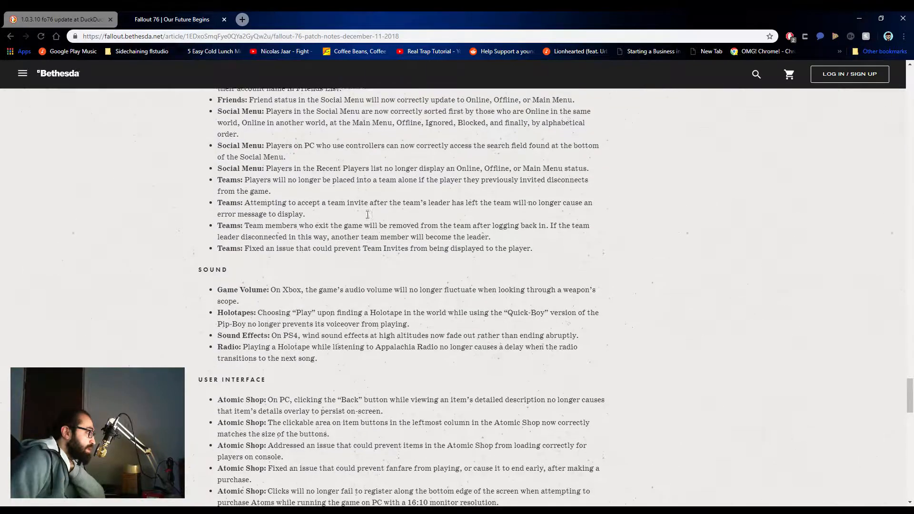
Step: Go back up to Social and Sound and highlight the Holotapes voiceover fix
scroll("up", 3)
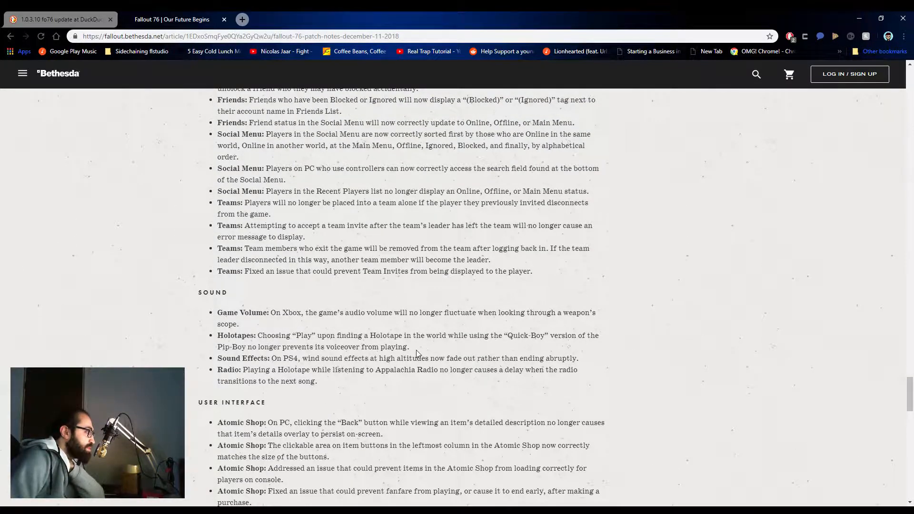
left_click_drag(259, 335, 409, 346)
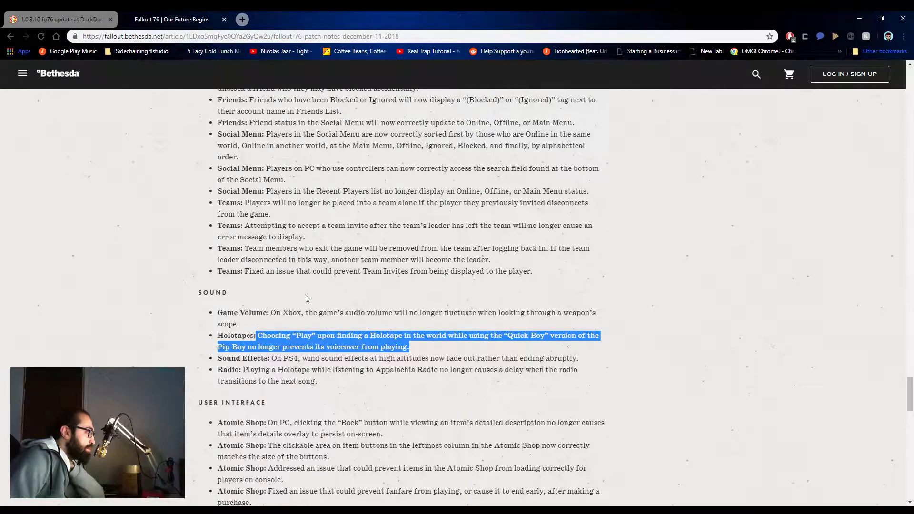
mouse_move(169, 309)
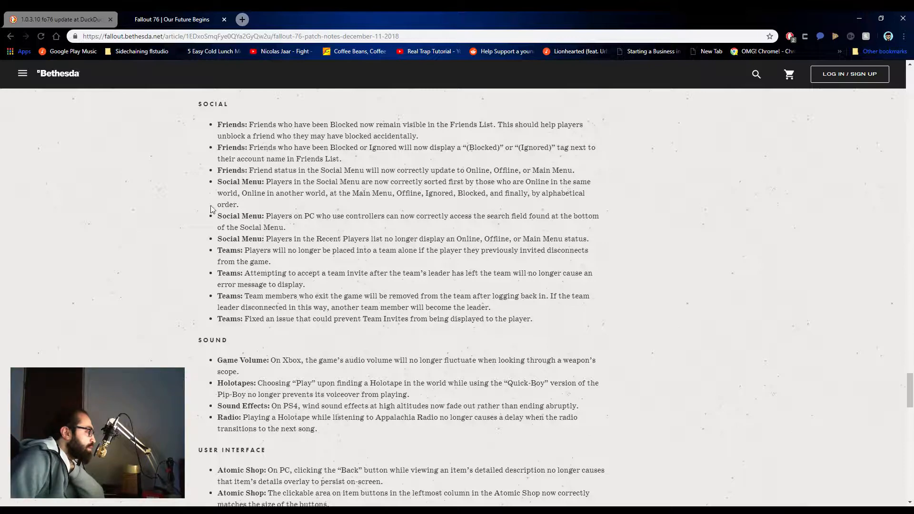
Step: Move up to the Quests fixes and highlight the Personal Matters quest entry
scroll("up", 3)
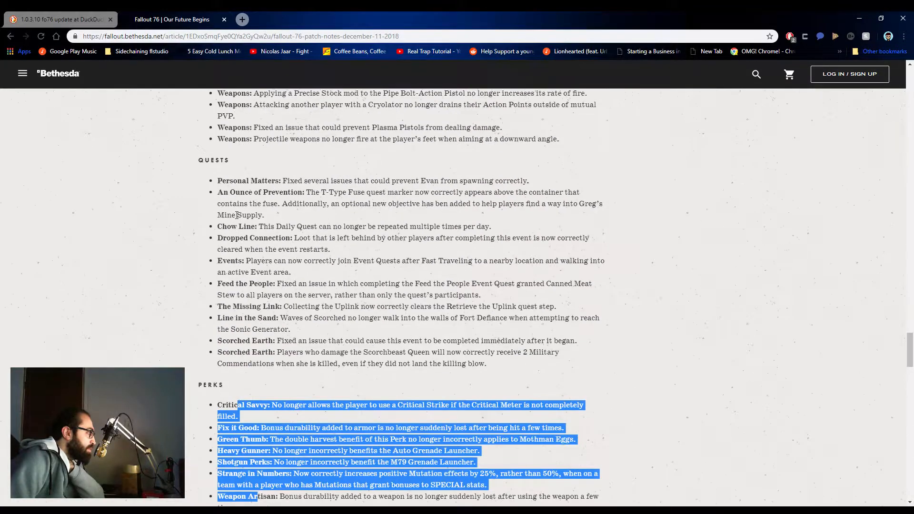
scroll("up", 3)
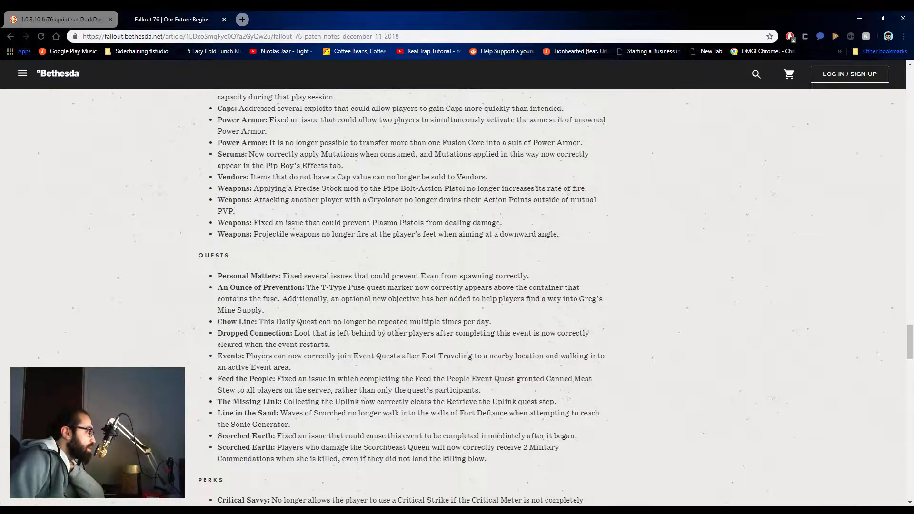
double_click(297, 277)
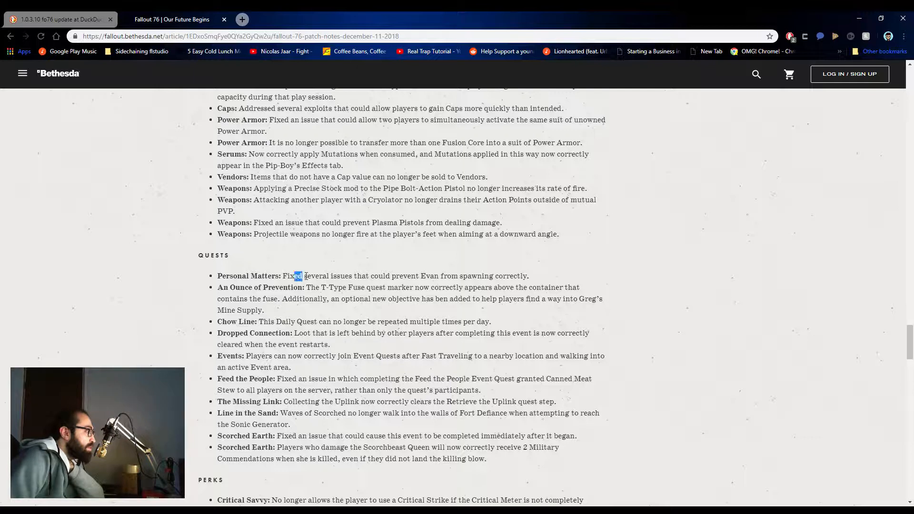
left_click_drag(297, 277, 530, 276)
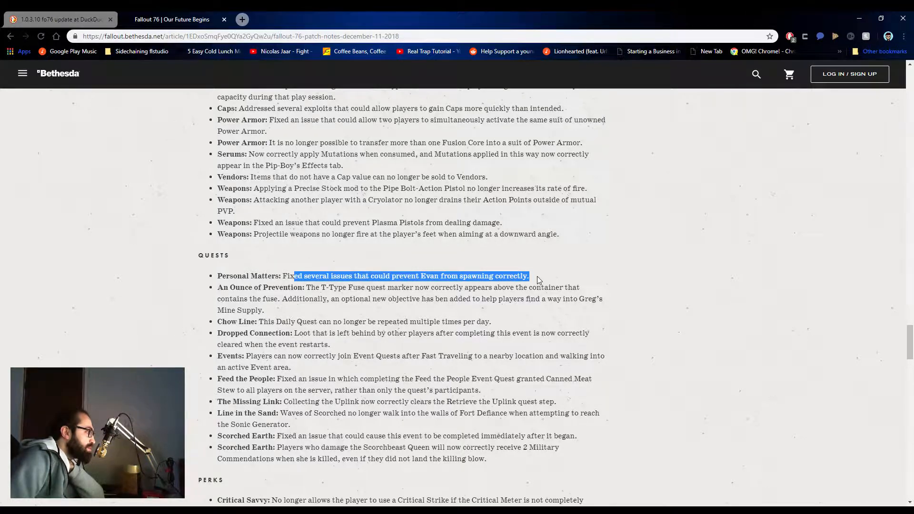
left_click(536, 279)
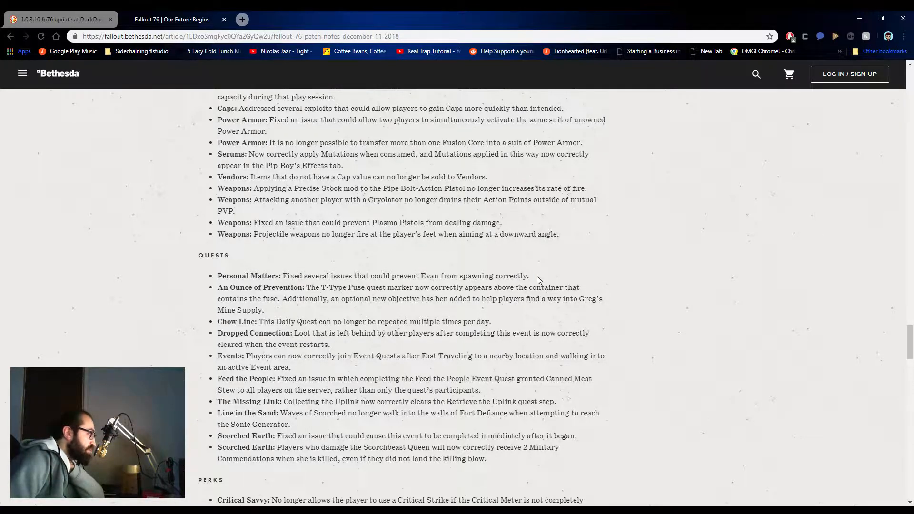
mouse_move(326, 303)
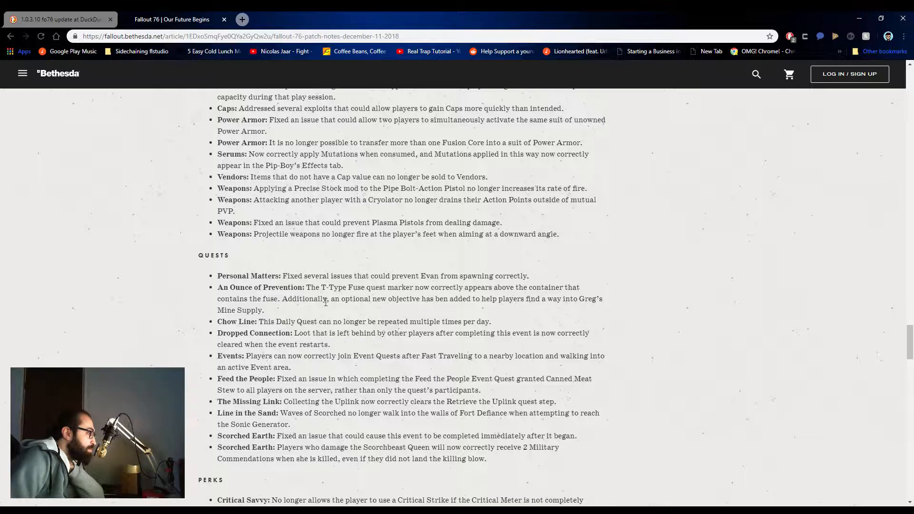
Step: Highlight the An Ounce of Prevention quest fix and neighbouring lines
left_click_drag(311, 287, 518, 288)
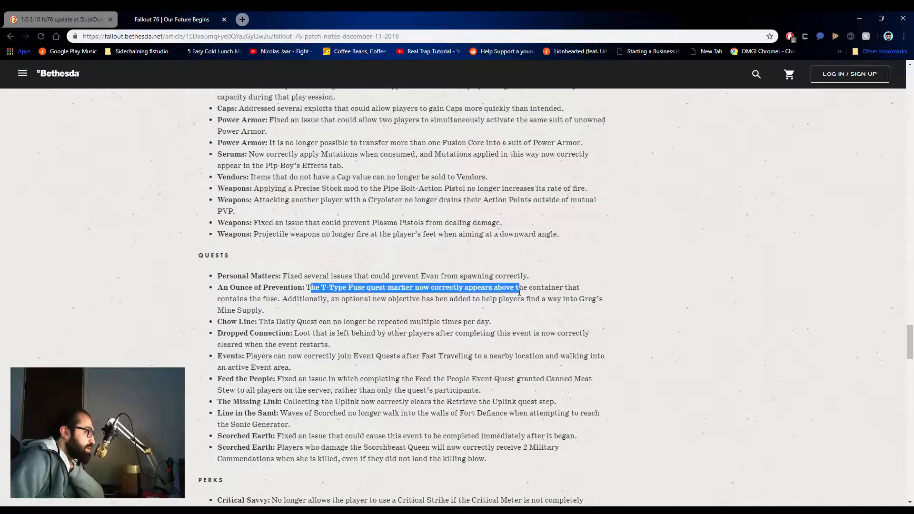
left_click_drag(518, 287, 263, 310)
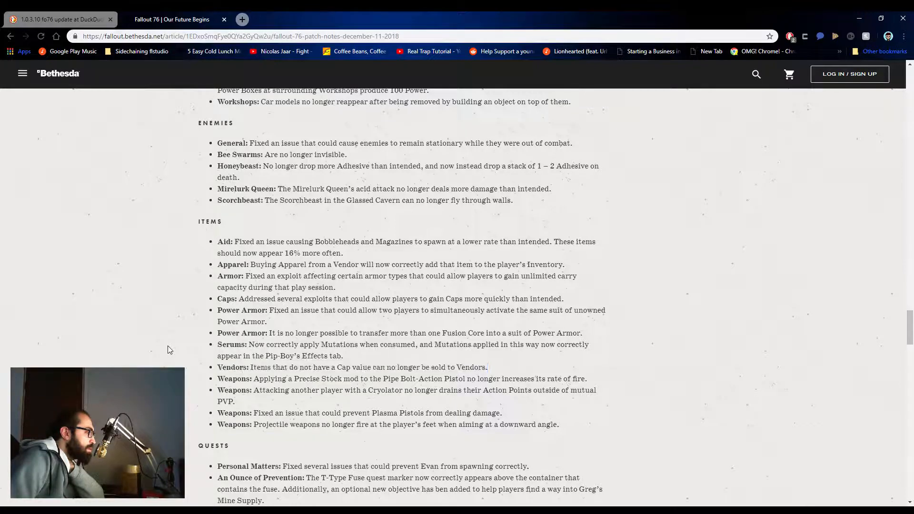
mouse_move(214, 362)
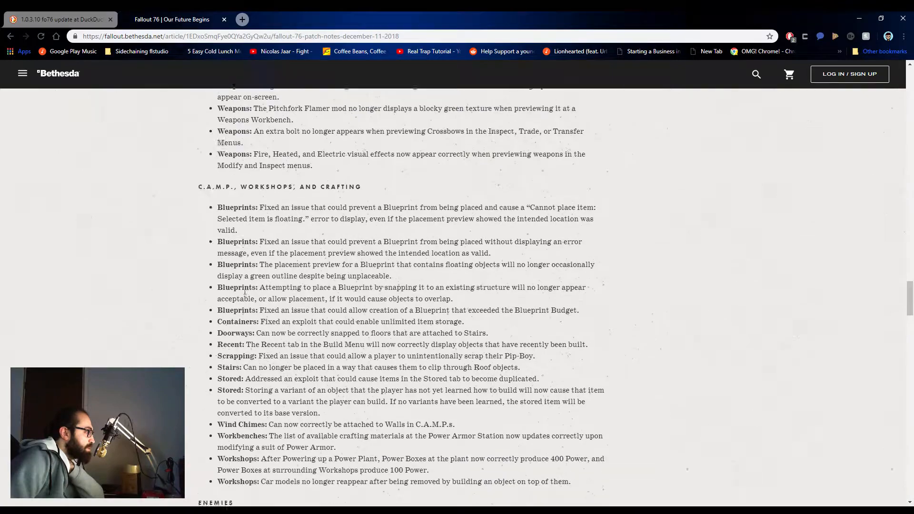
Step: Skim down past Sound to the last User Interface entries, marking a line there
scroll("up", 3)
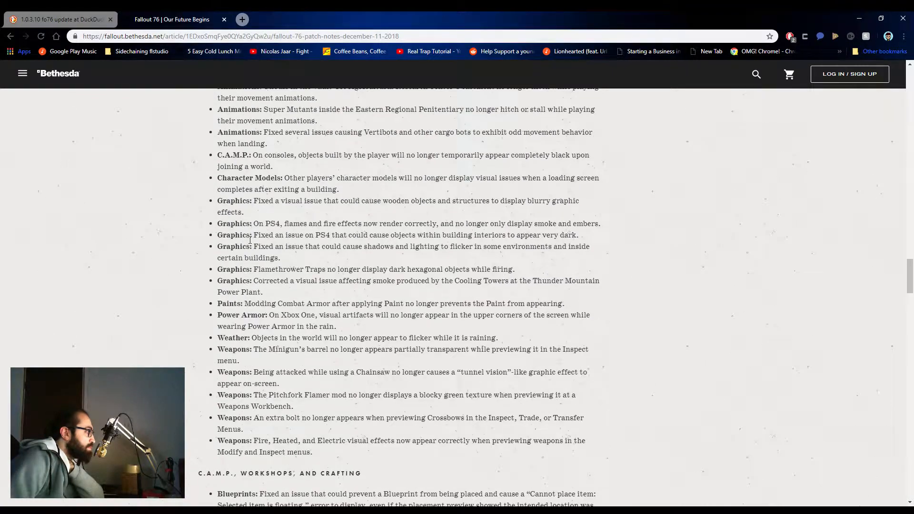
scroll("down", 3)
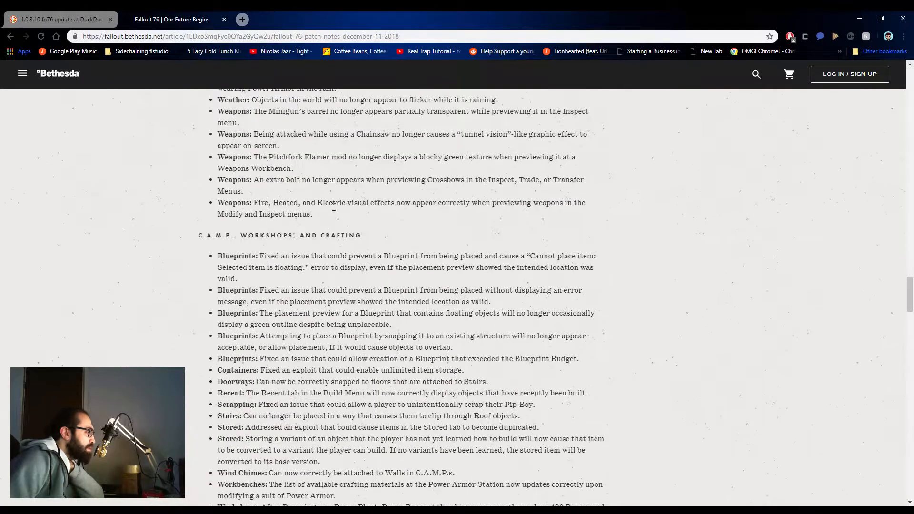
scroll("down", 3)
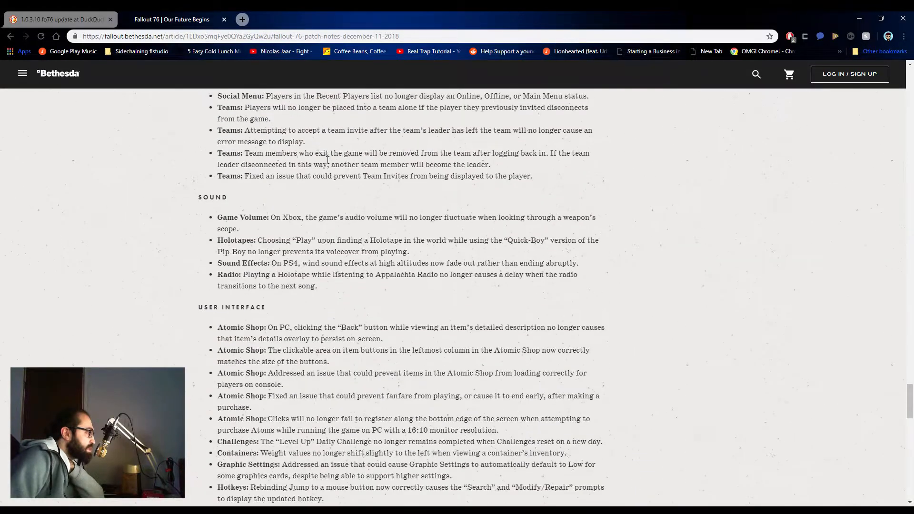
scroll("down", 3)
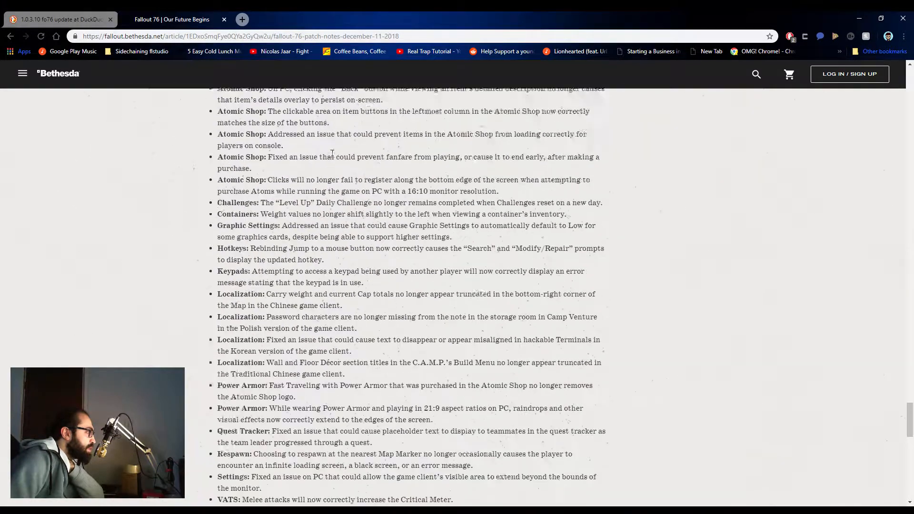
scroll("down", 3)
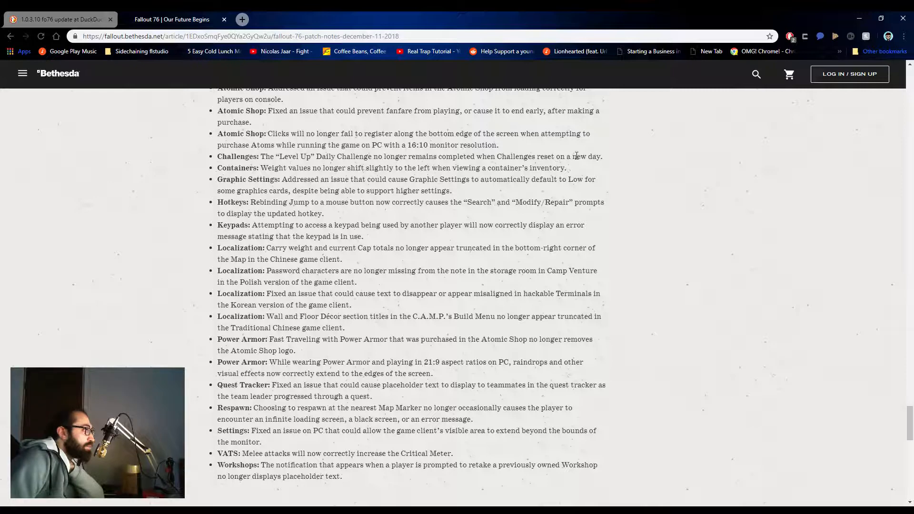
left_click_drag(265, 156, 352, 168)
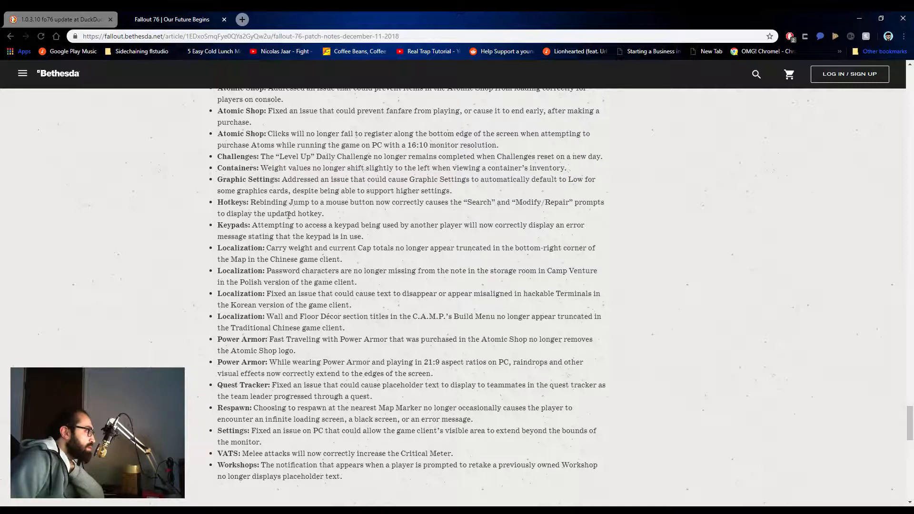
mouse_move(301, 289)
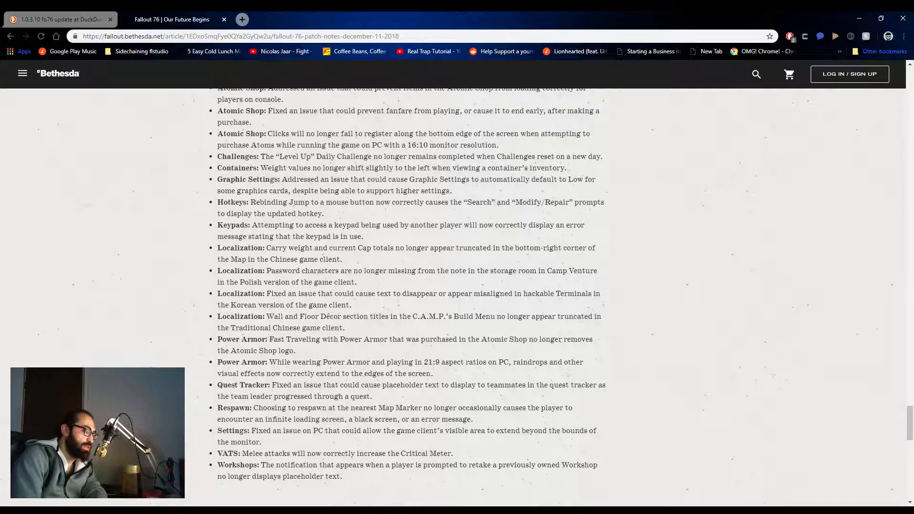
mouse_move(675, 330)
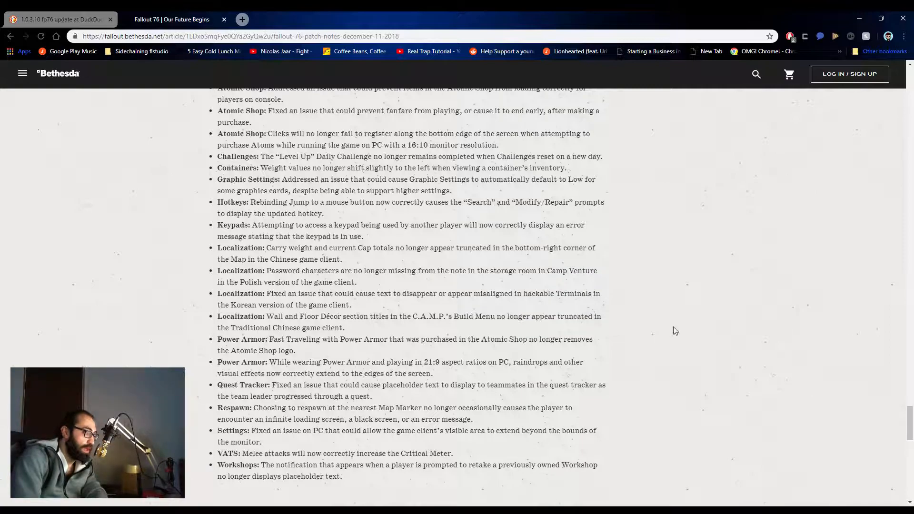
Step: Scroll back to the Bug Fixes heading with its Stability and Performance entries
scroll("down", 3)
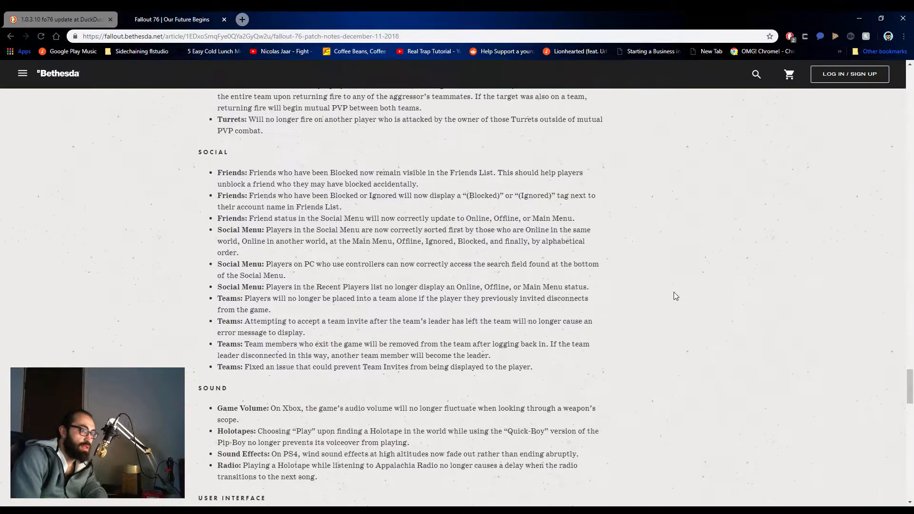
scroll("down", 3)
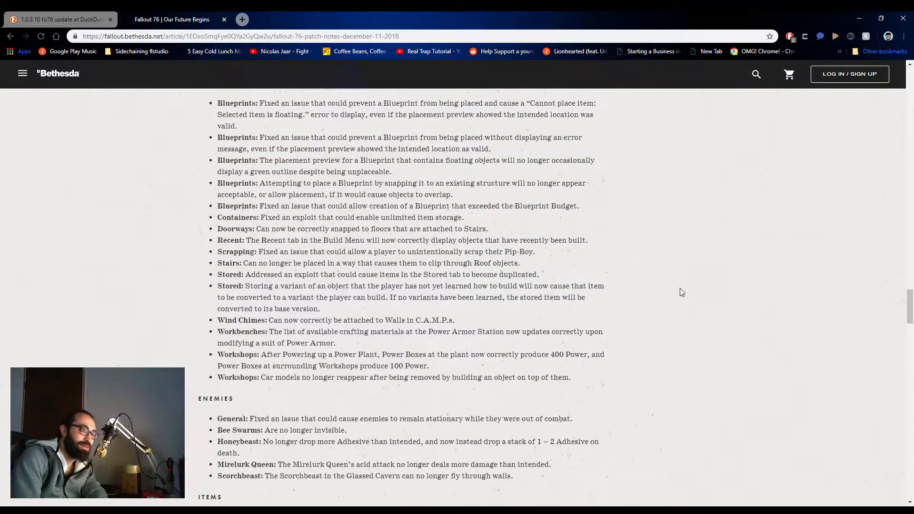
scroll("up", 3)
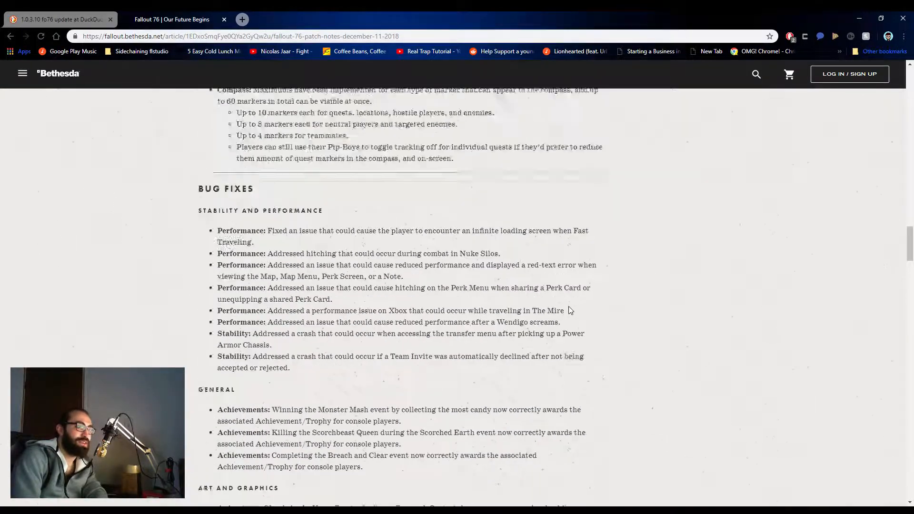
scroll("down", 3)
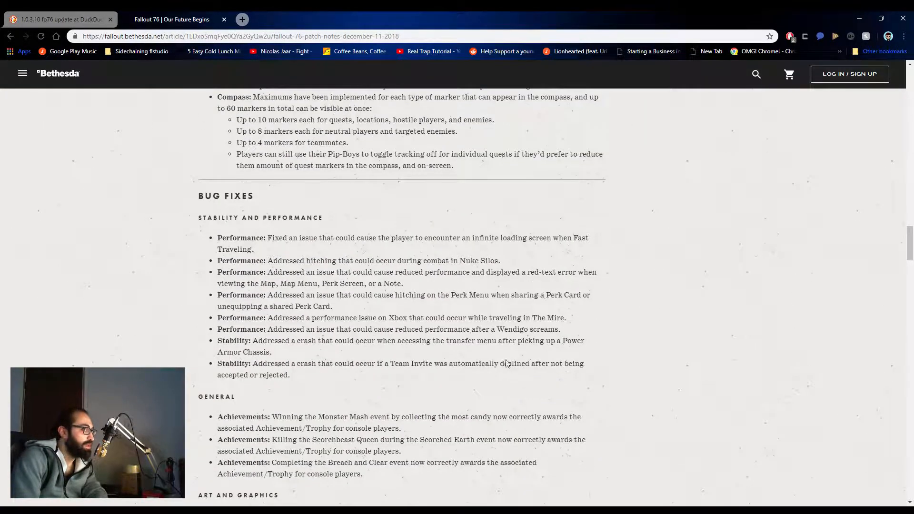